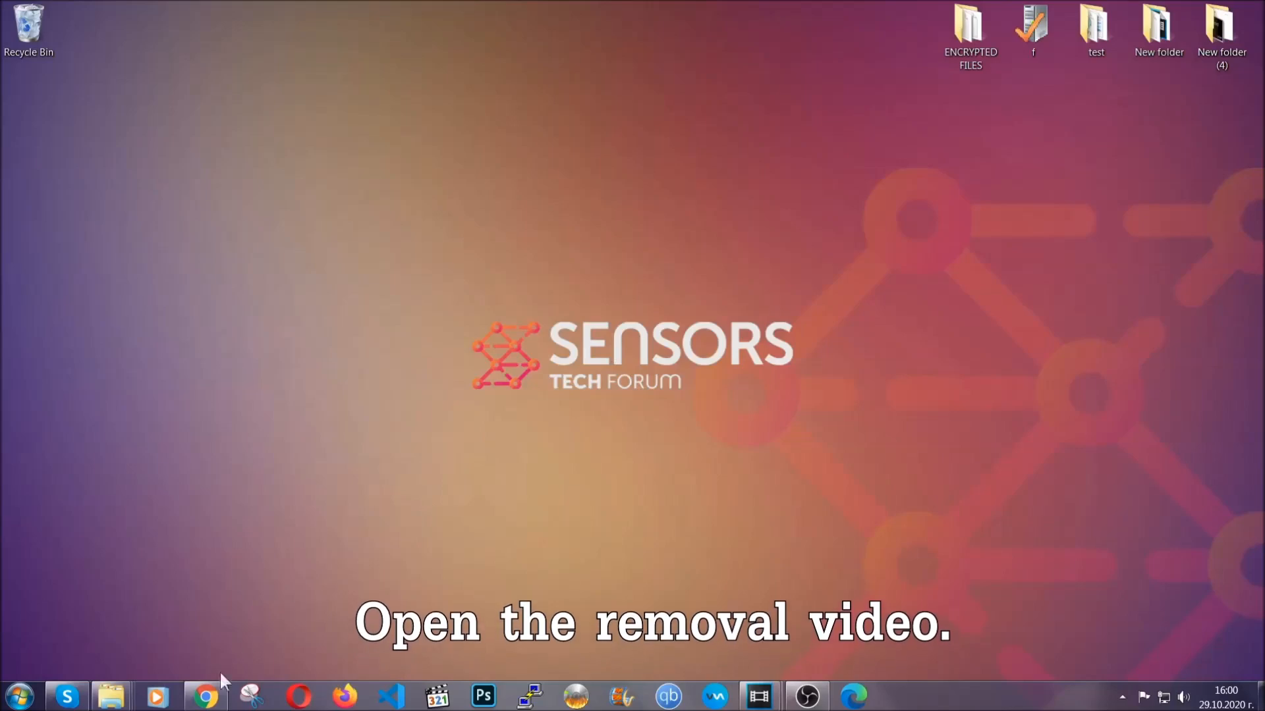
Step: Open the Full Removal Guide from the video description and download the malware removal tool
click(205, 693)
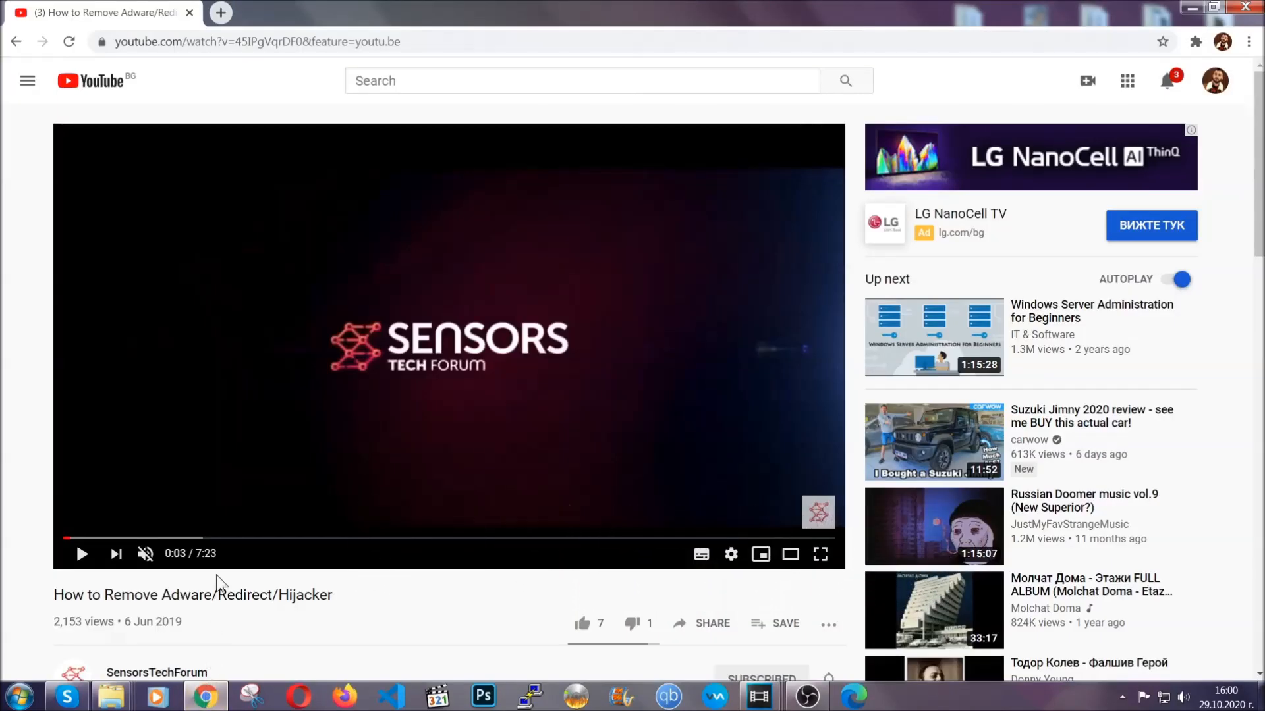
scroll(down, 3)
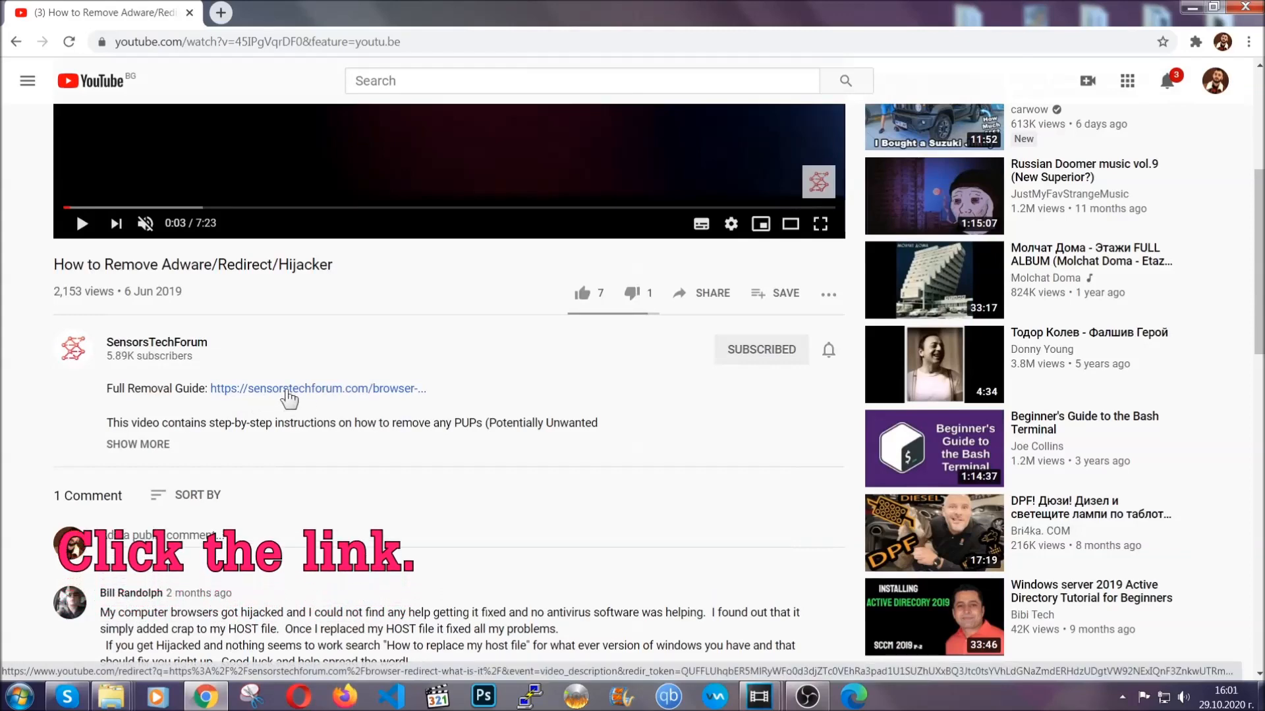
click(287, 388)
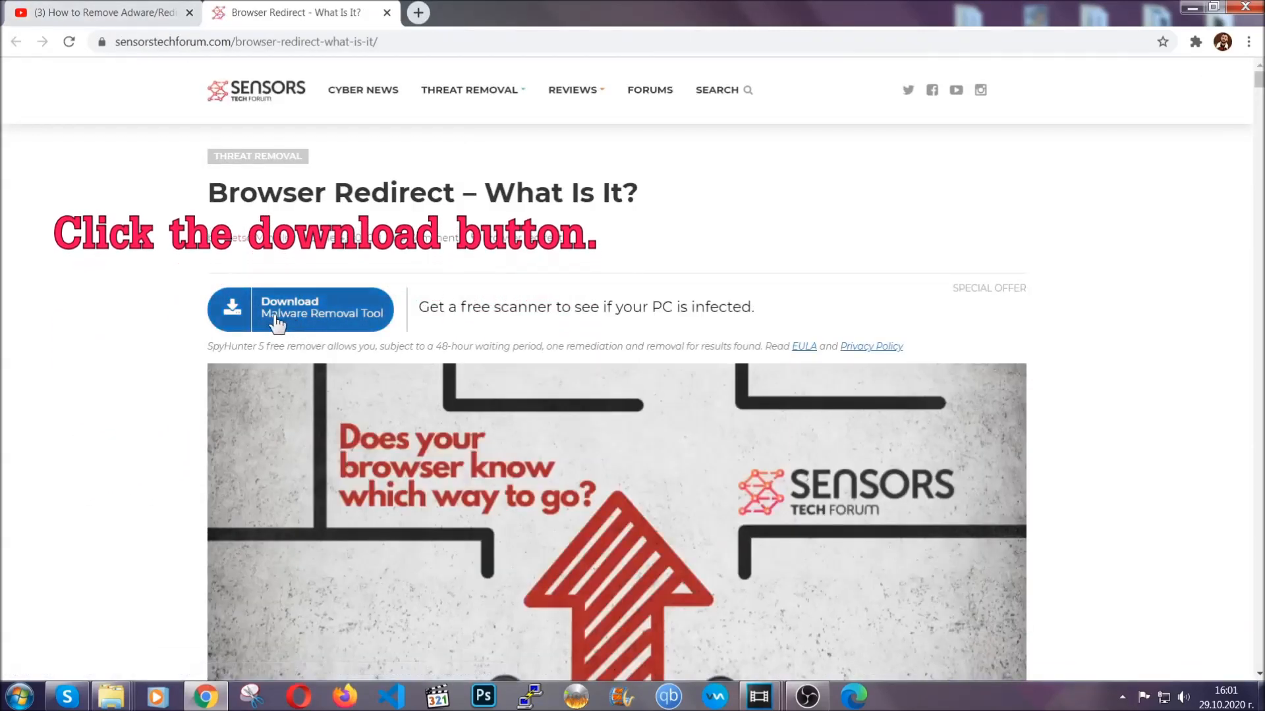
click(299, 309)
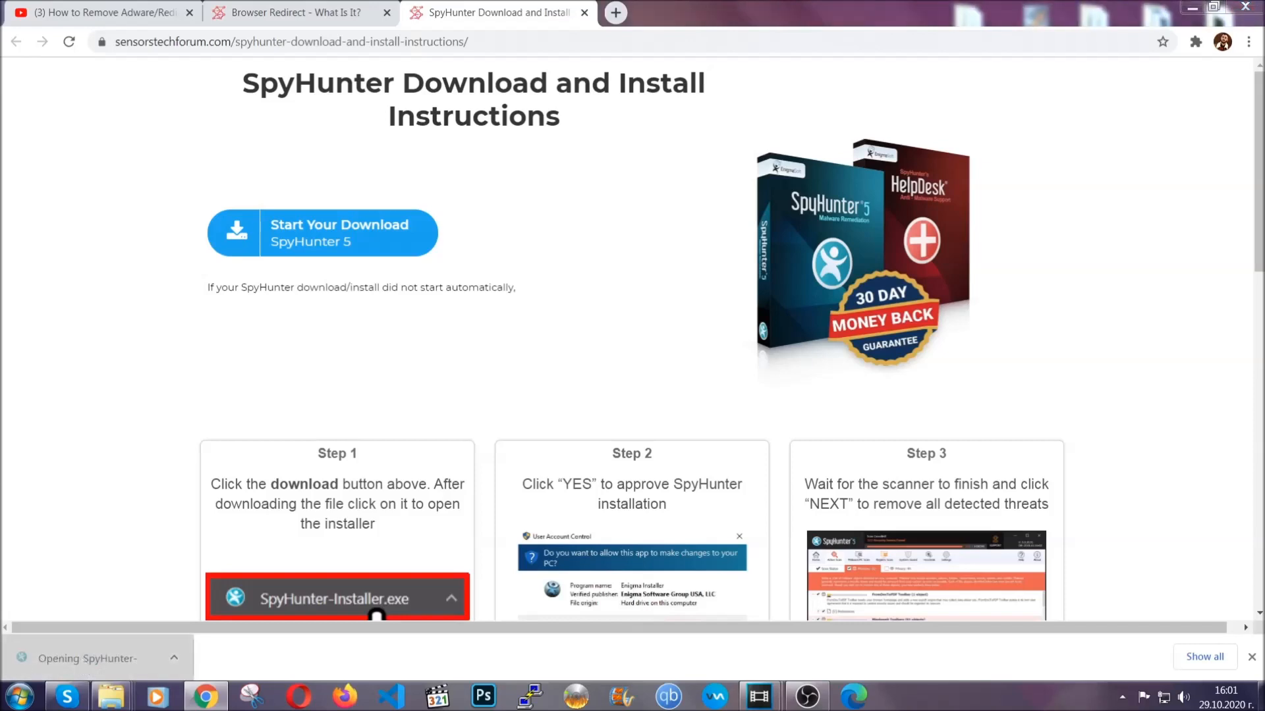
Step: Run SpyHunter-Installer.exe in English, accept the EULA, install, and finish setup
click(337, 598)
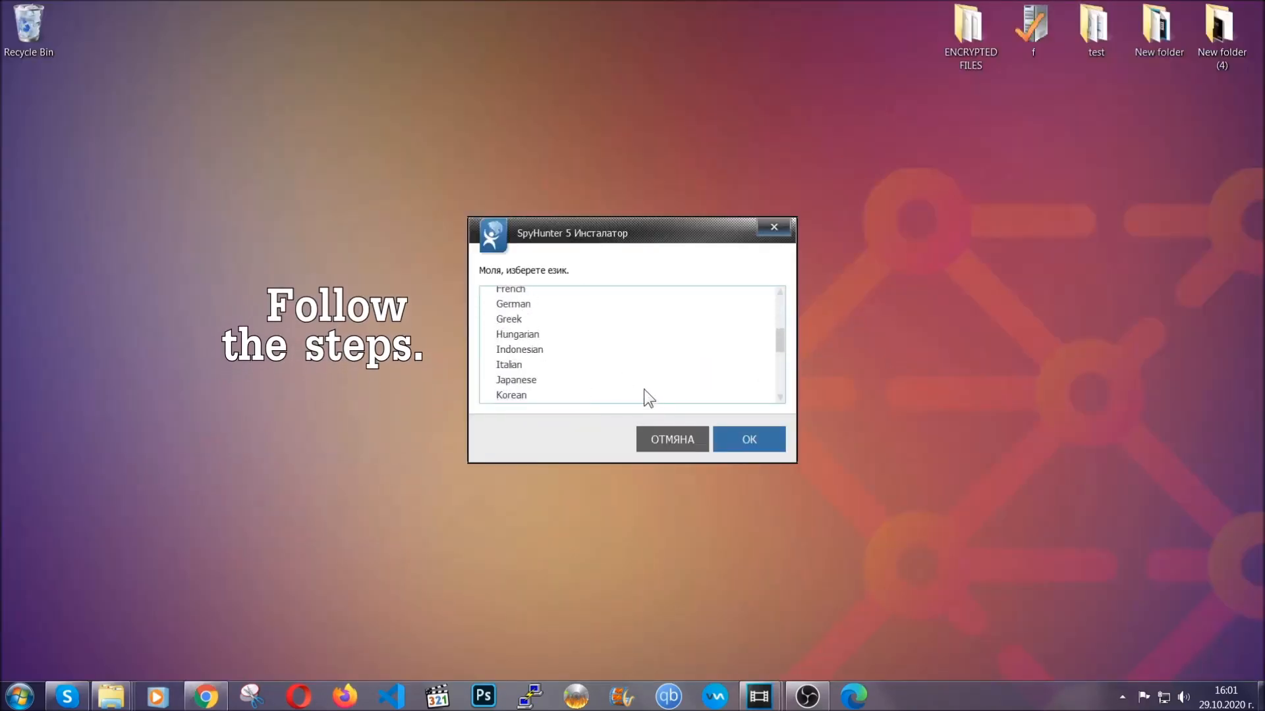
click(509, 336)
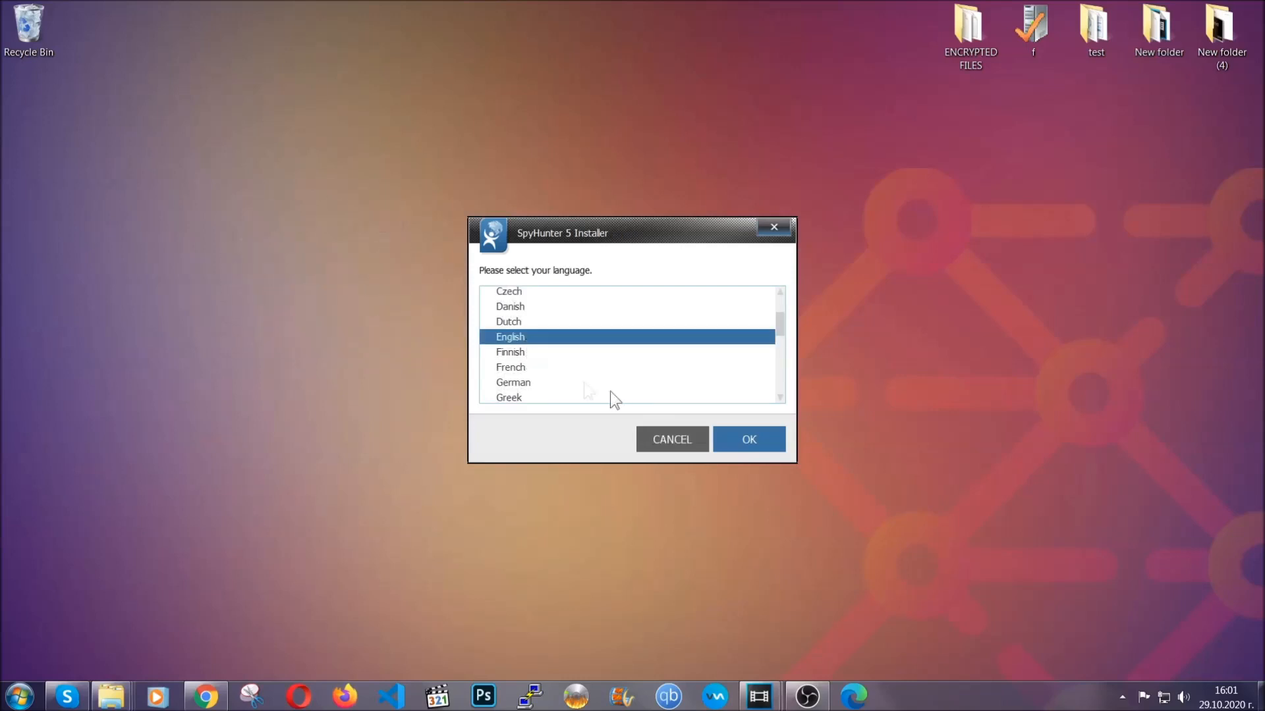
click(748, 439)
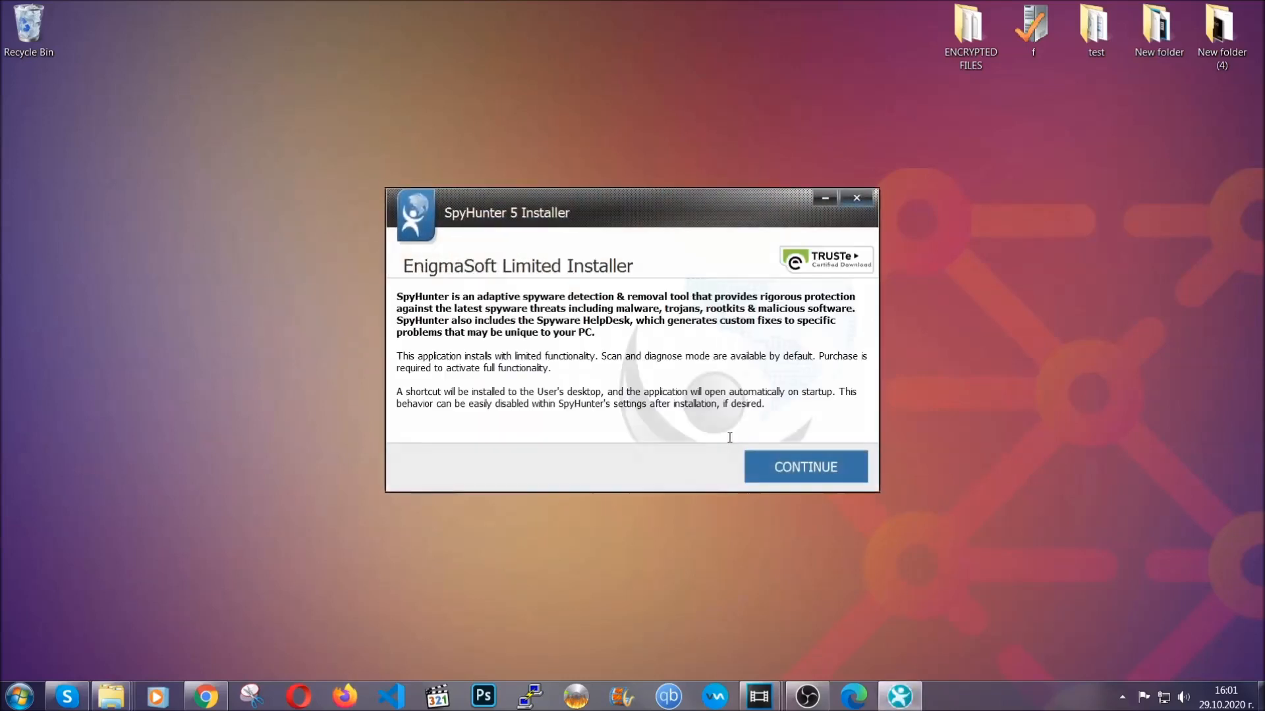
click(806, 466)
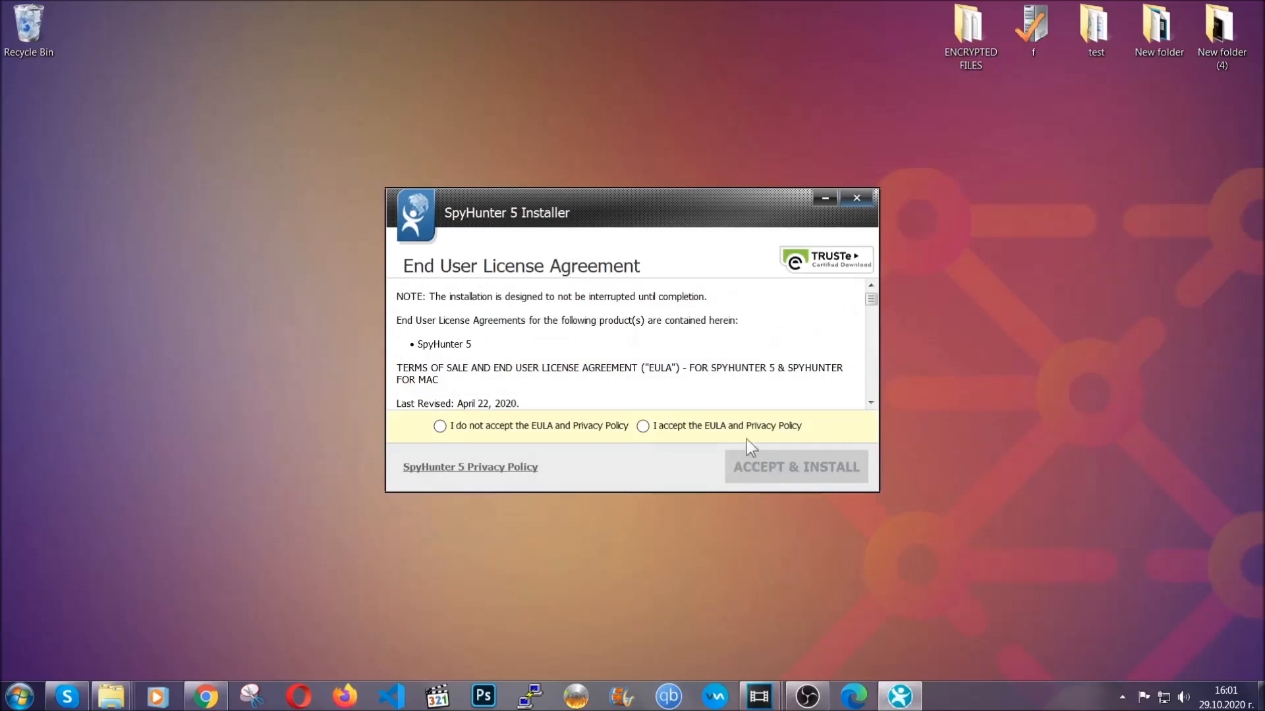
click(796, 467)
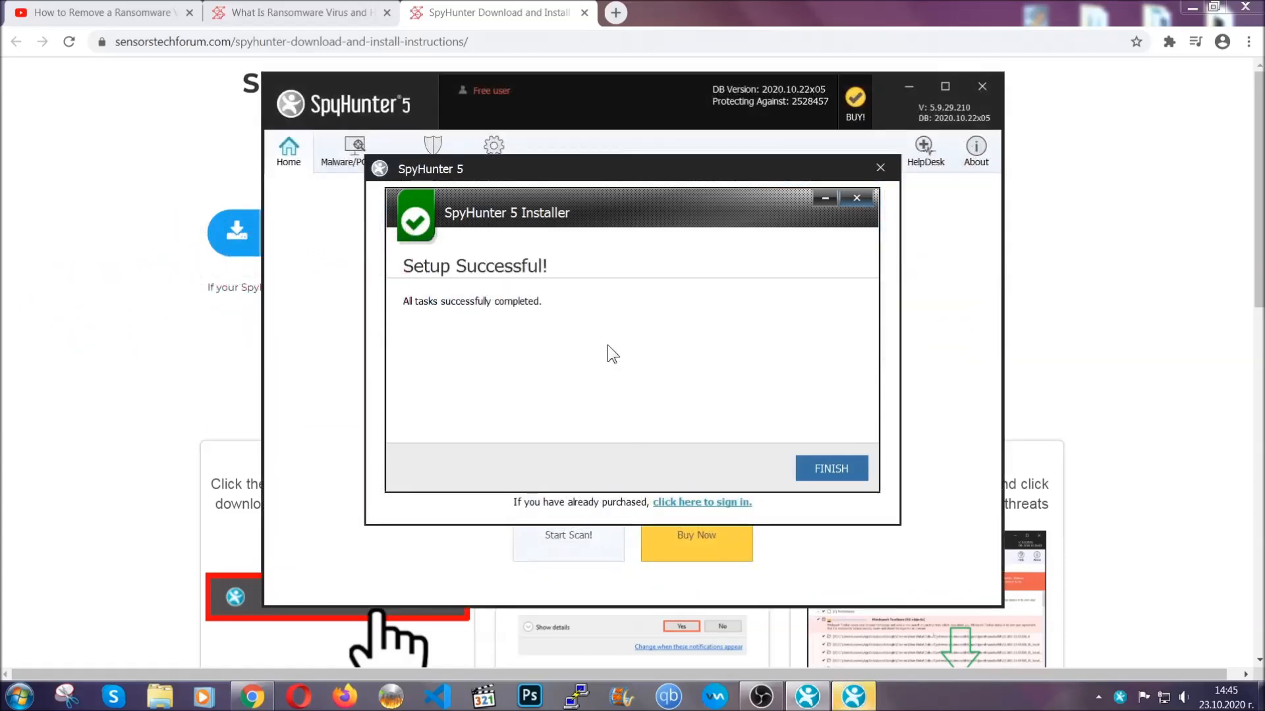
click(831, 468)
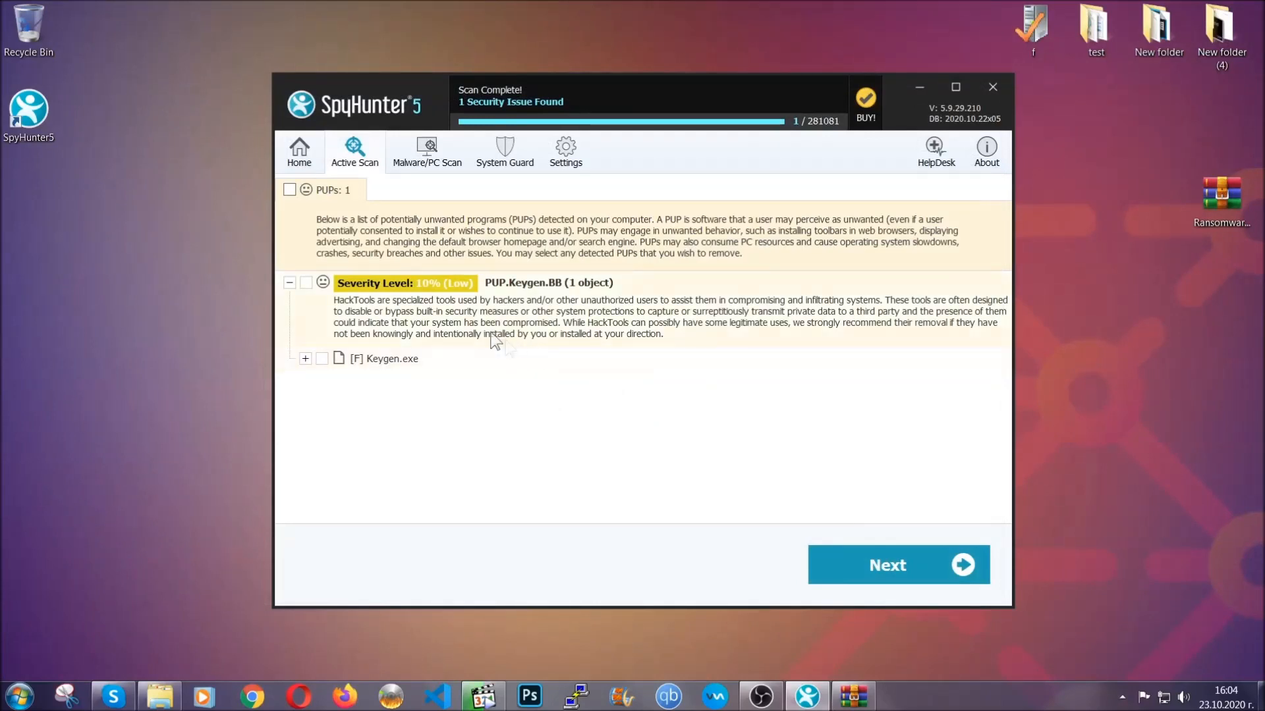
Step: Tick the PUPs checkbox to mark PUP.Keygen.BB for removal
click(289, 190)
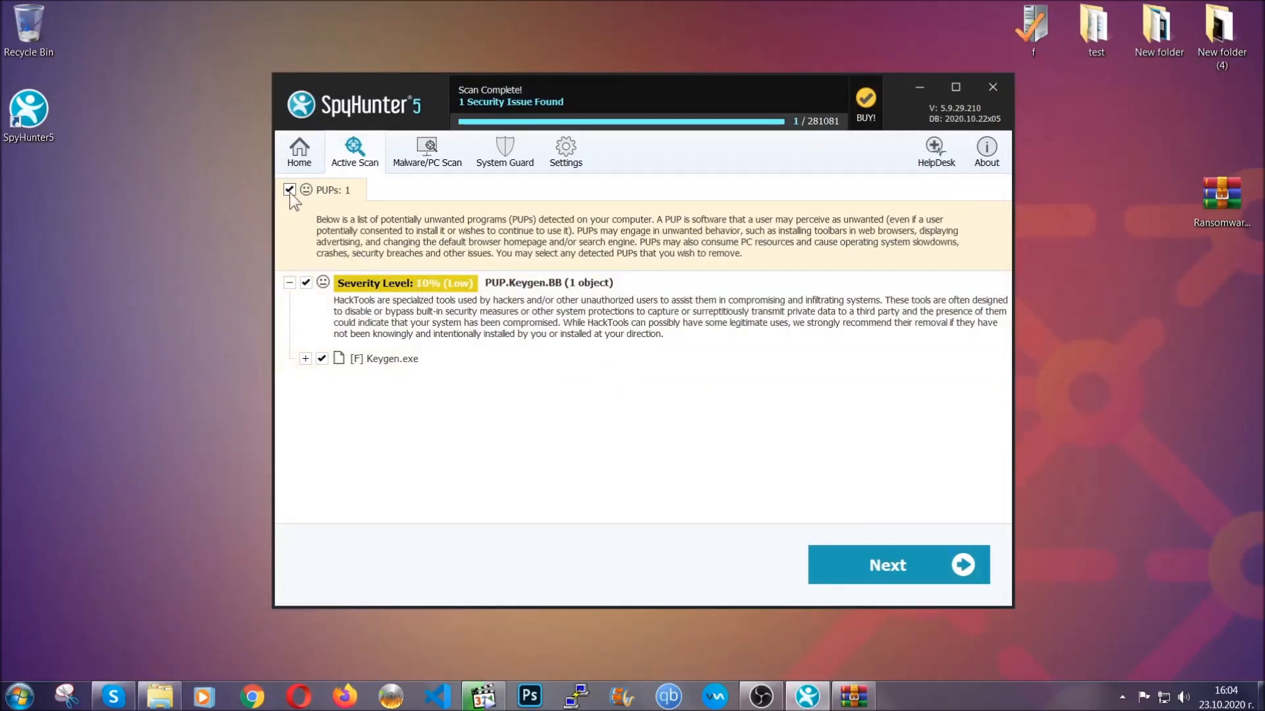
mouse_move(896, 567)
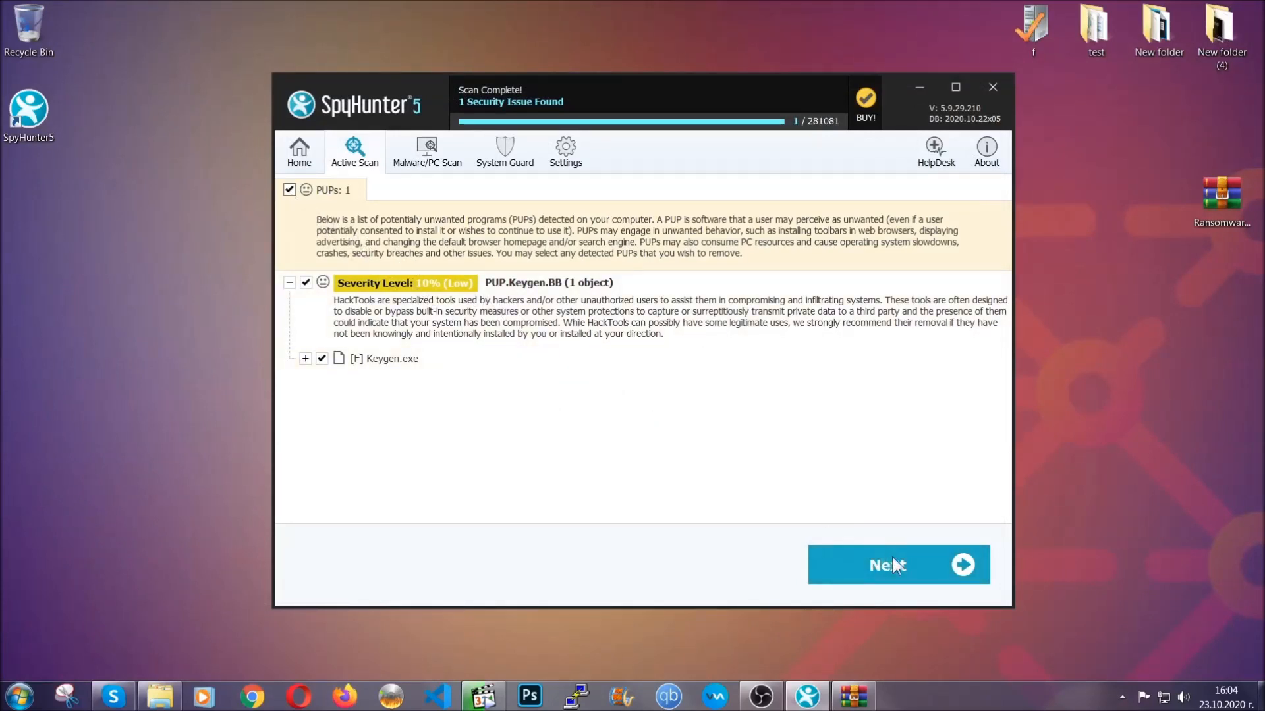
mouse_move(889, 588)
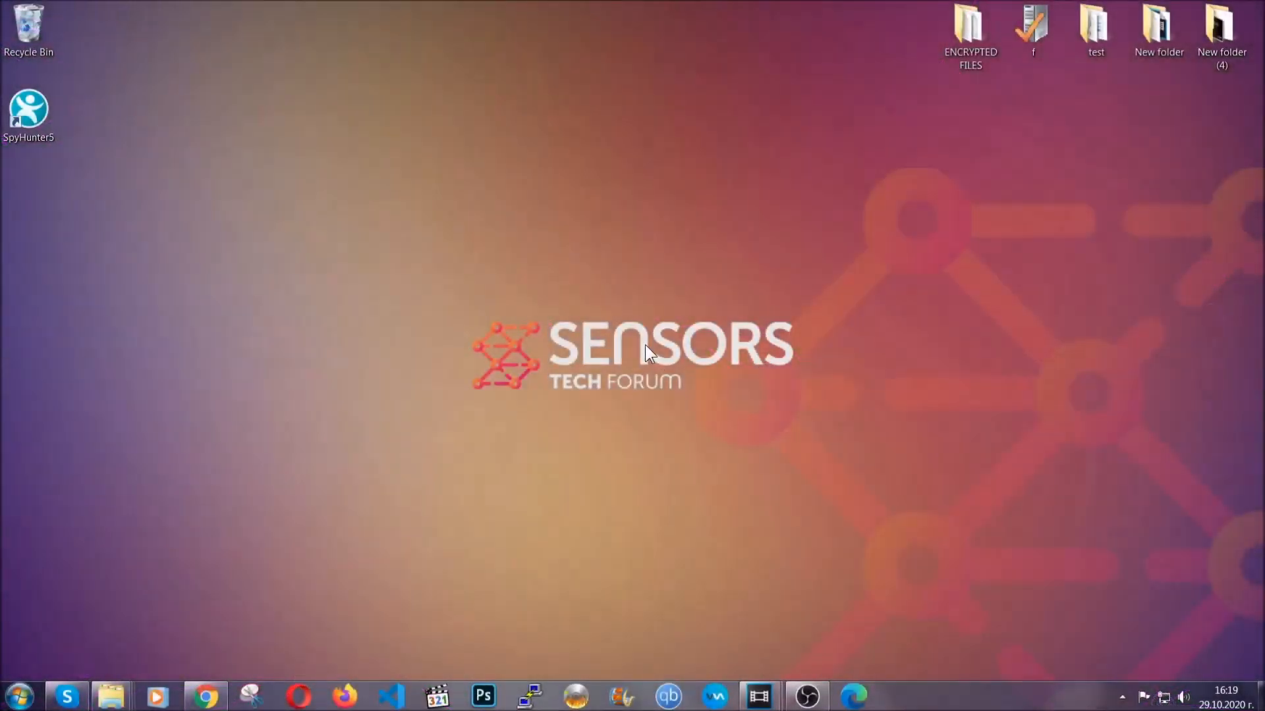
Step: Open APPWIZ.CPL from Run and select SUSPICIOUS PROGRAM in the installed list
key(Win+r)
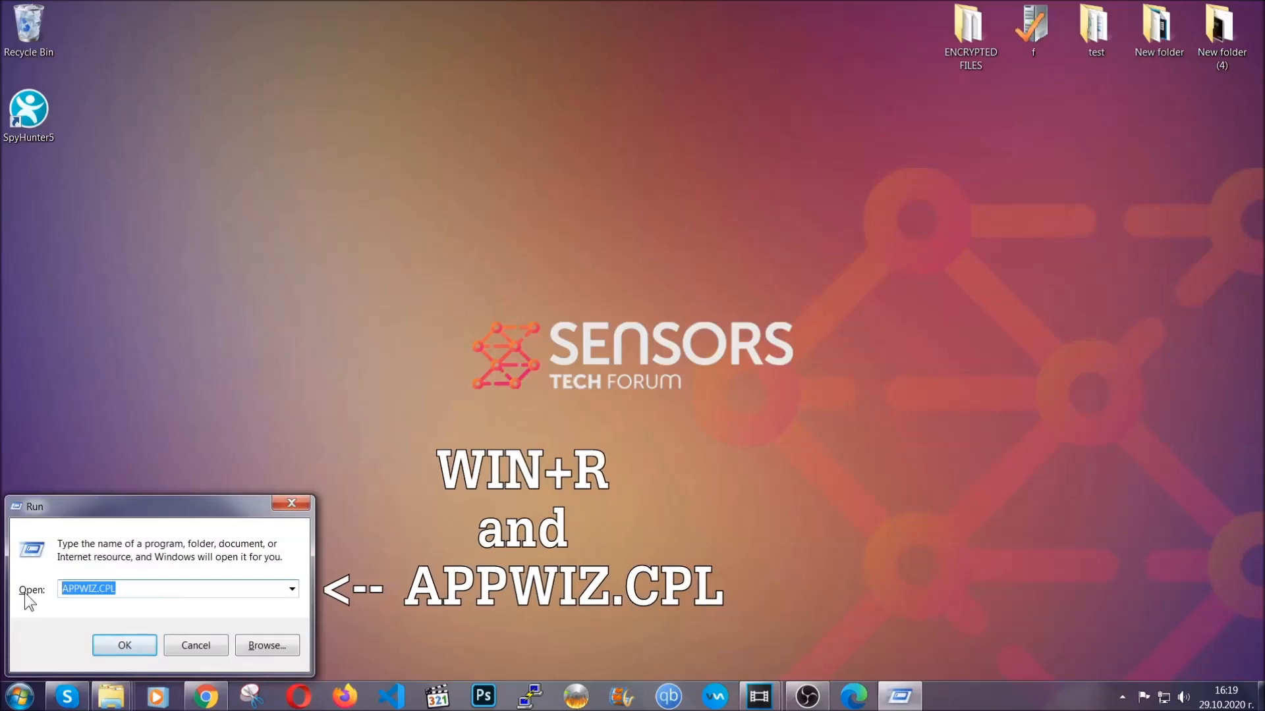
click(124, 645)
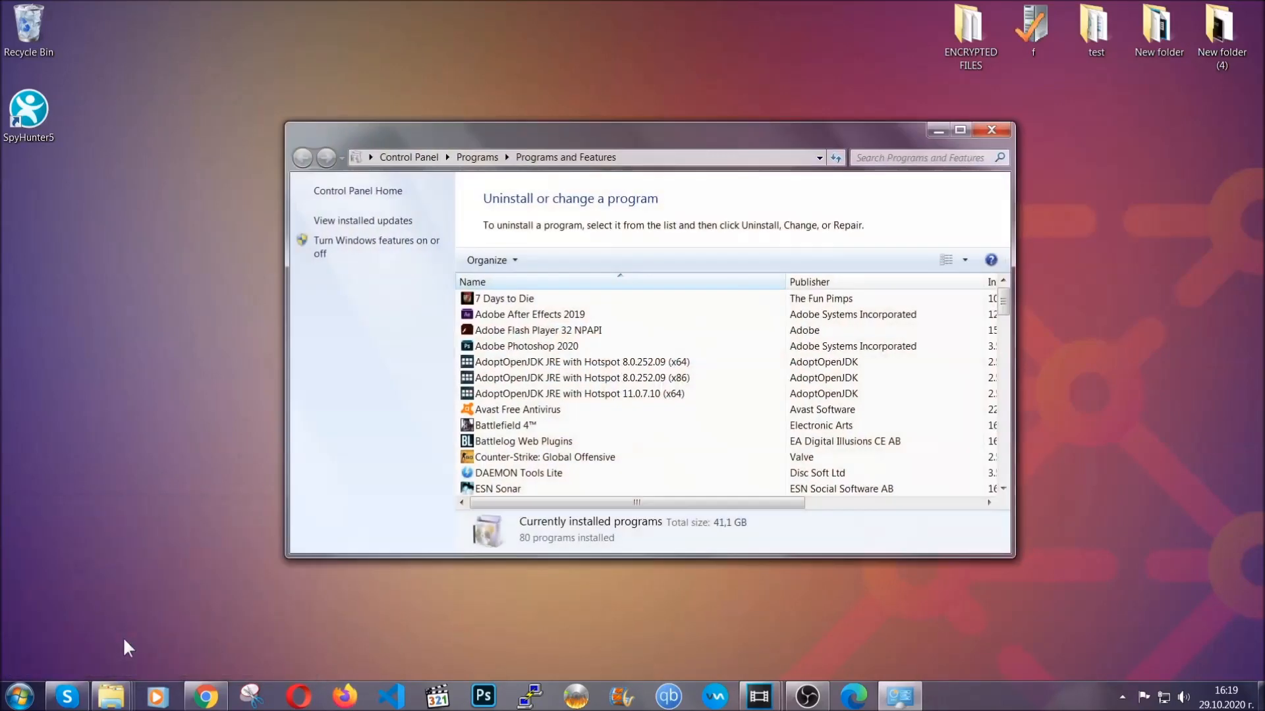
scroll(down, 3)
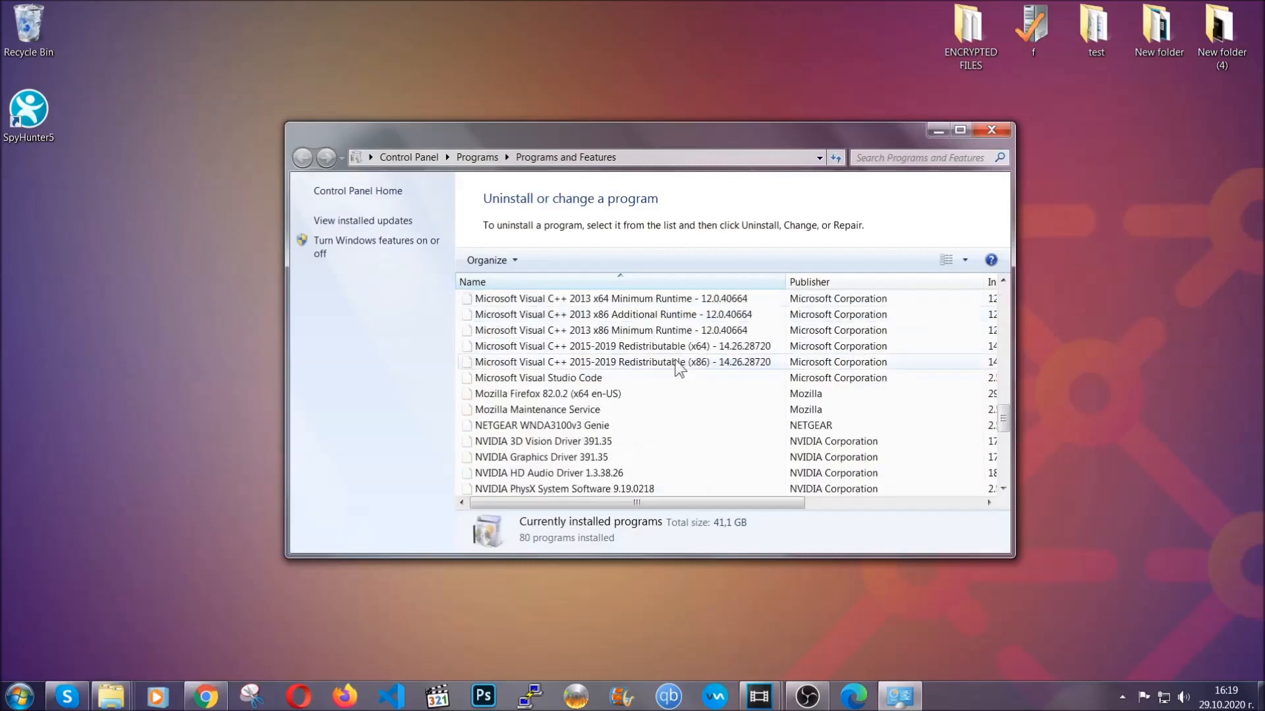
scroll(down, 3)
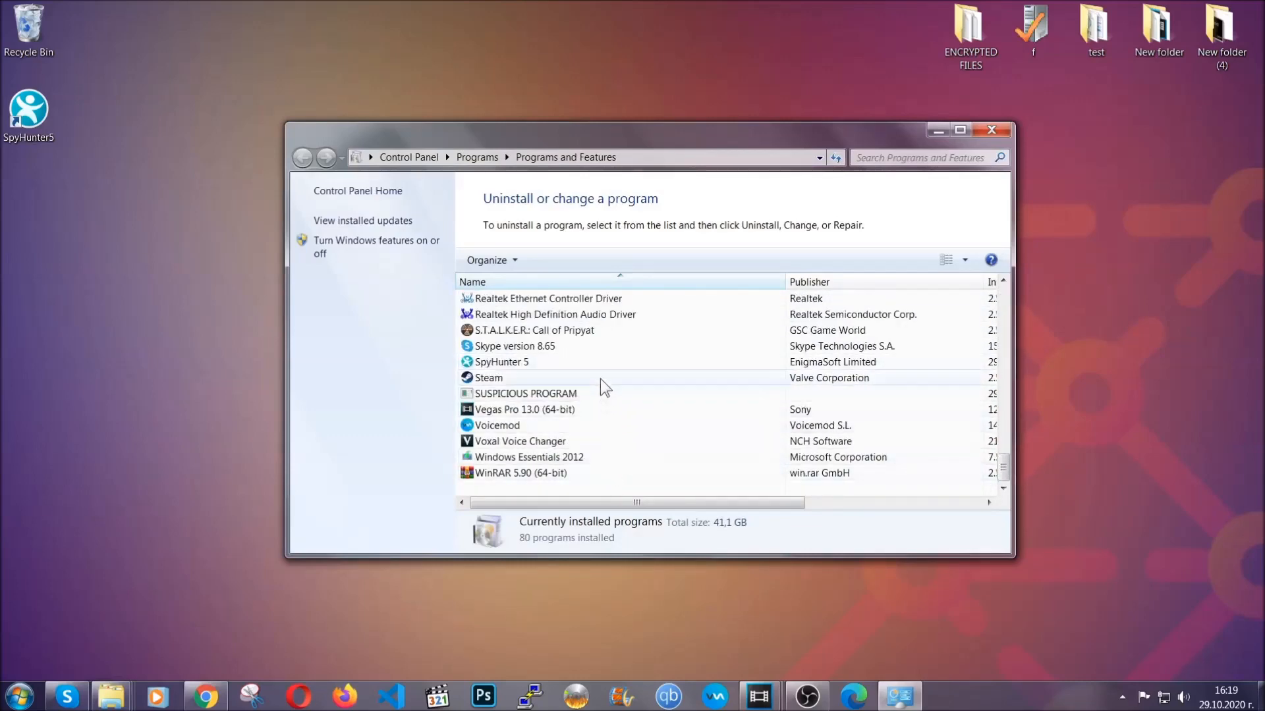
click(525, 393)
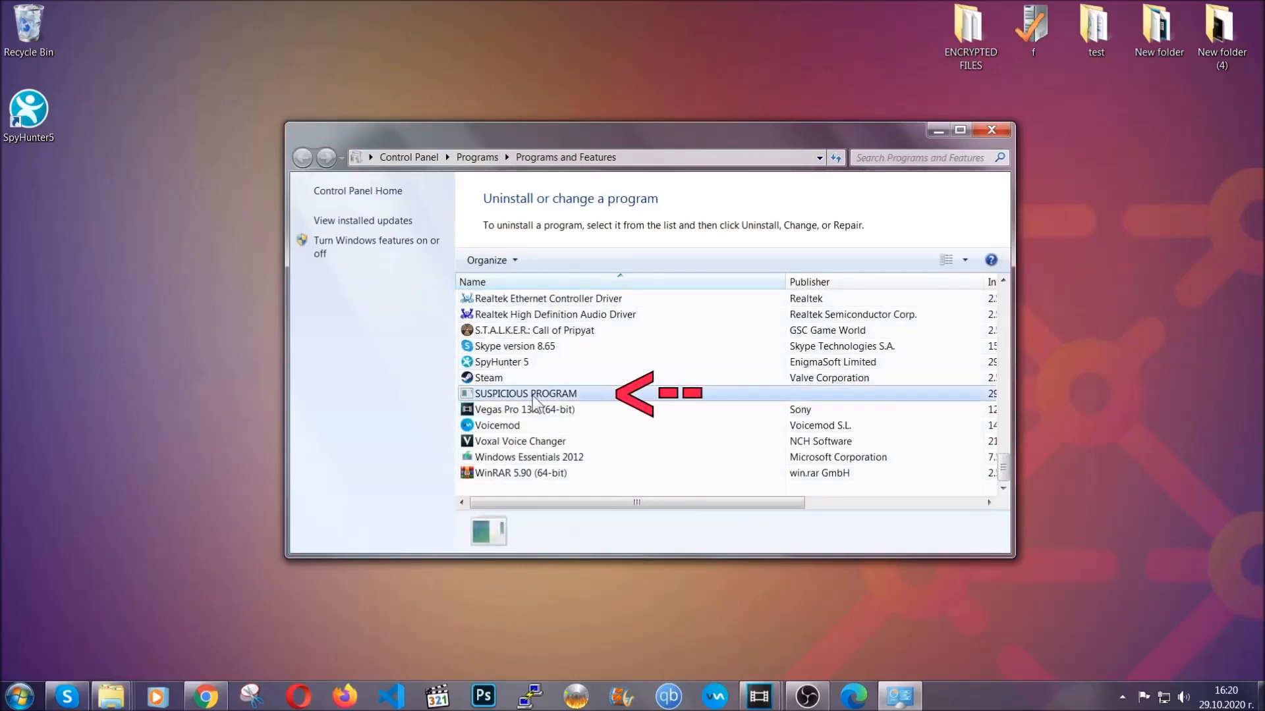
click(526, 393)
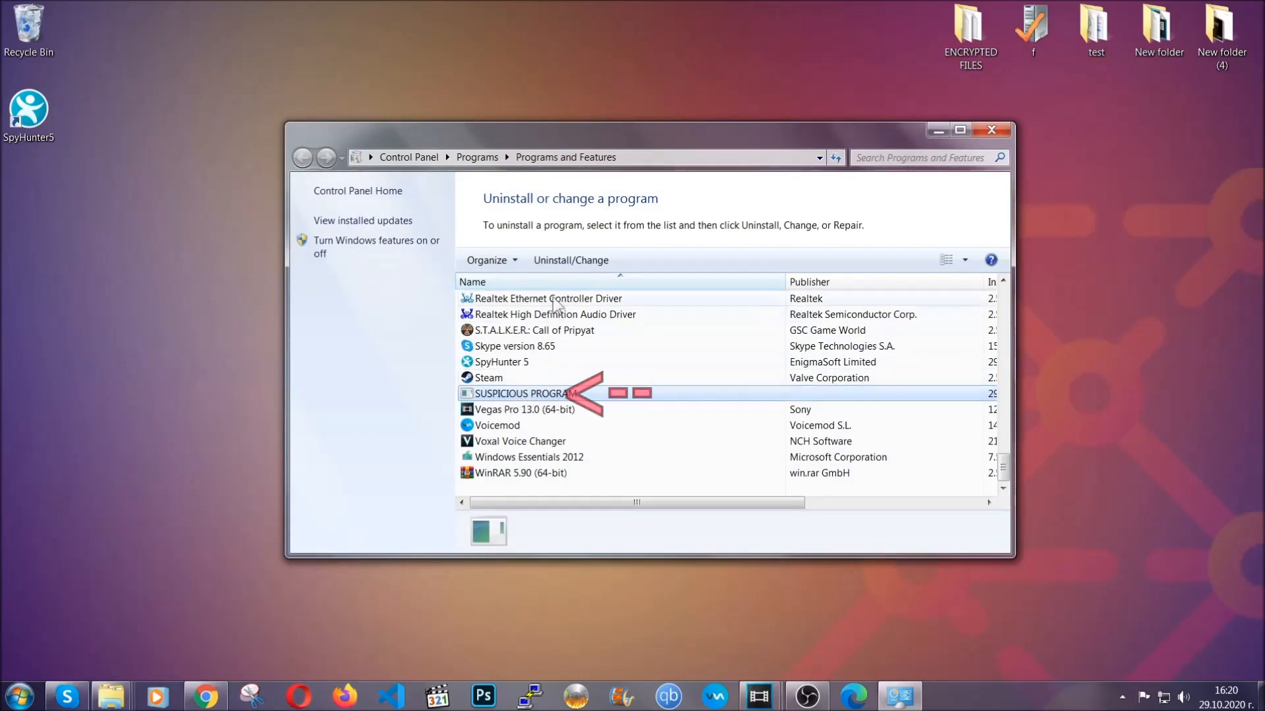
Step: Uninstall SUSPICIOUS PROGRAM, confirm the prompt, and dismiss the success message
click(570, 260)
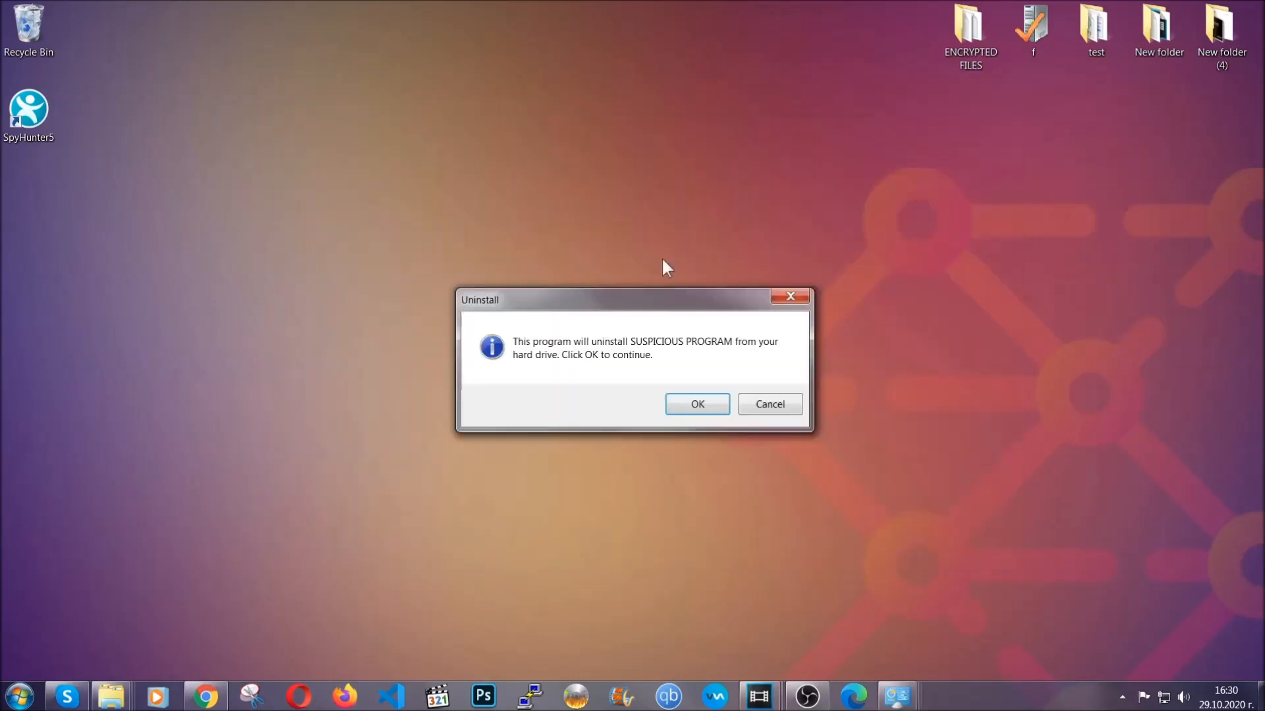
mouse_move(650, 359)
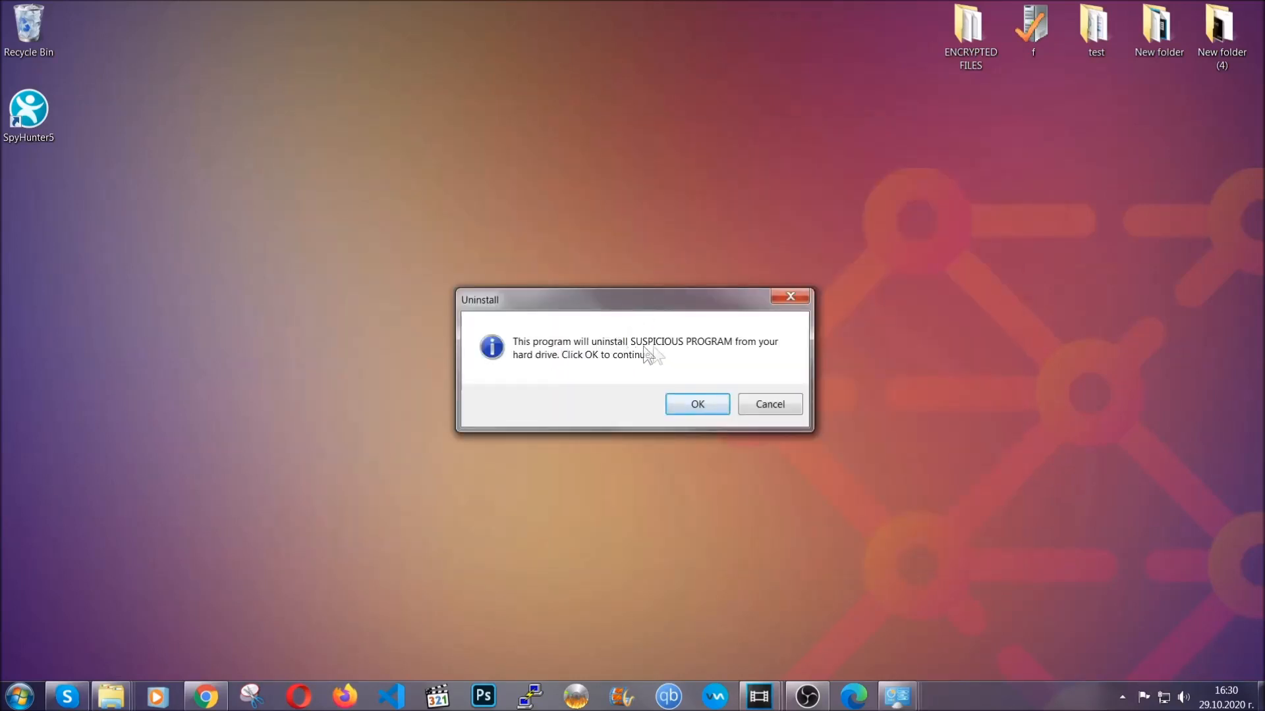
click(697, 403)
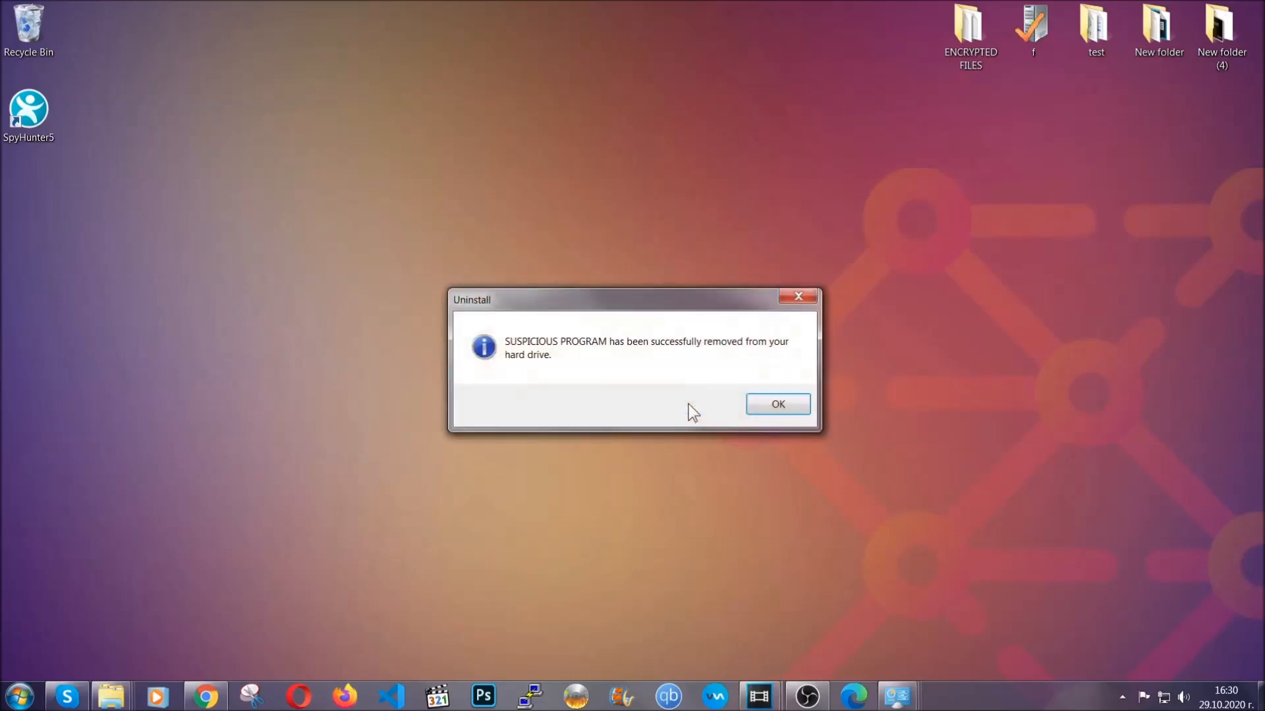
mouse_move(753, 367)
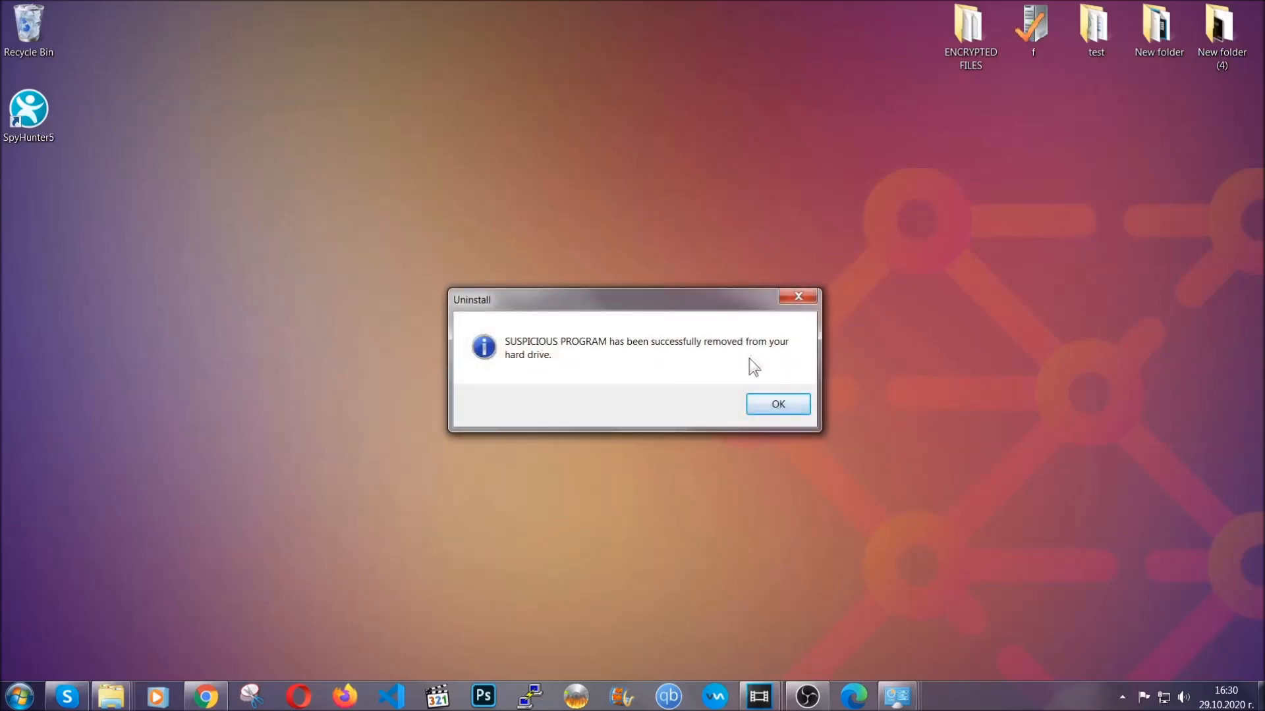
click(778, 404)
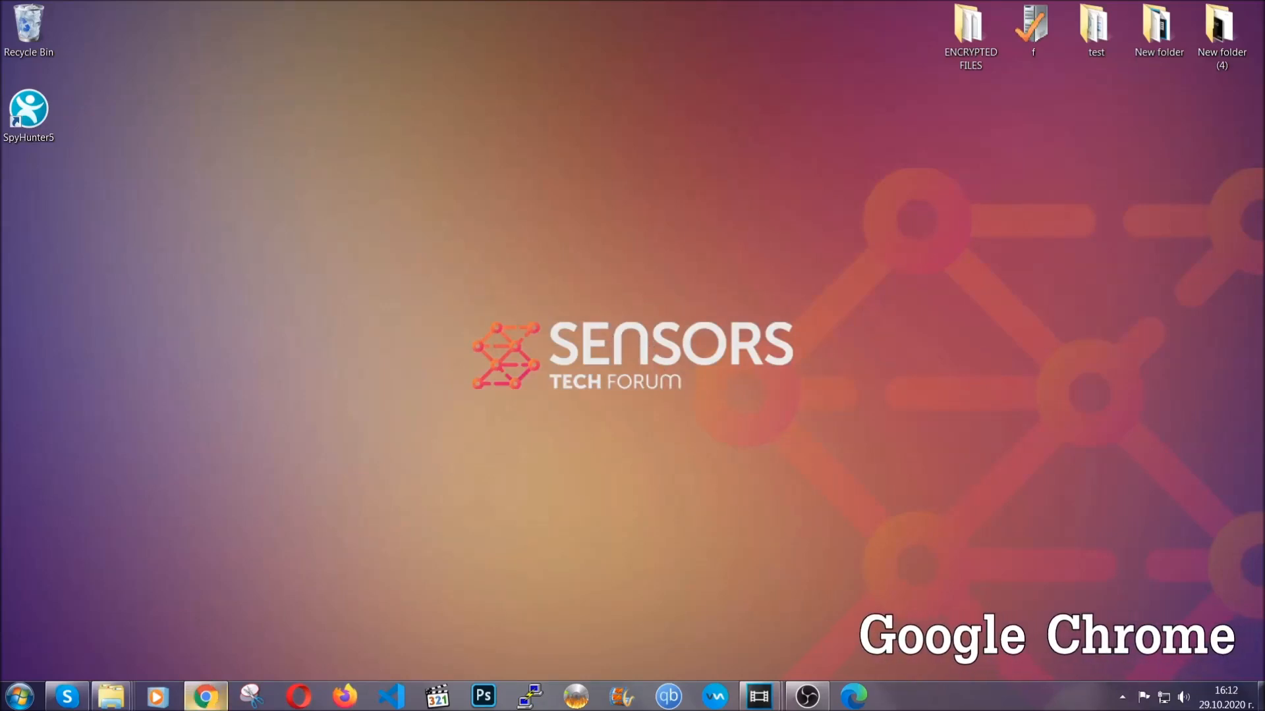
Step: Navigate Chrome to chrome://settings/clearBrowserData
click(204, 696)
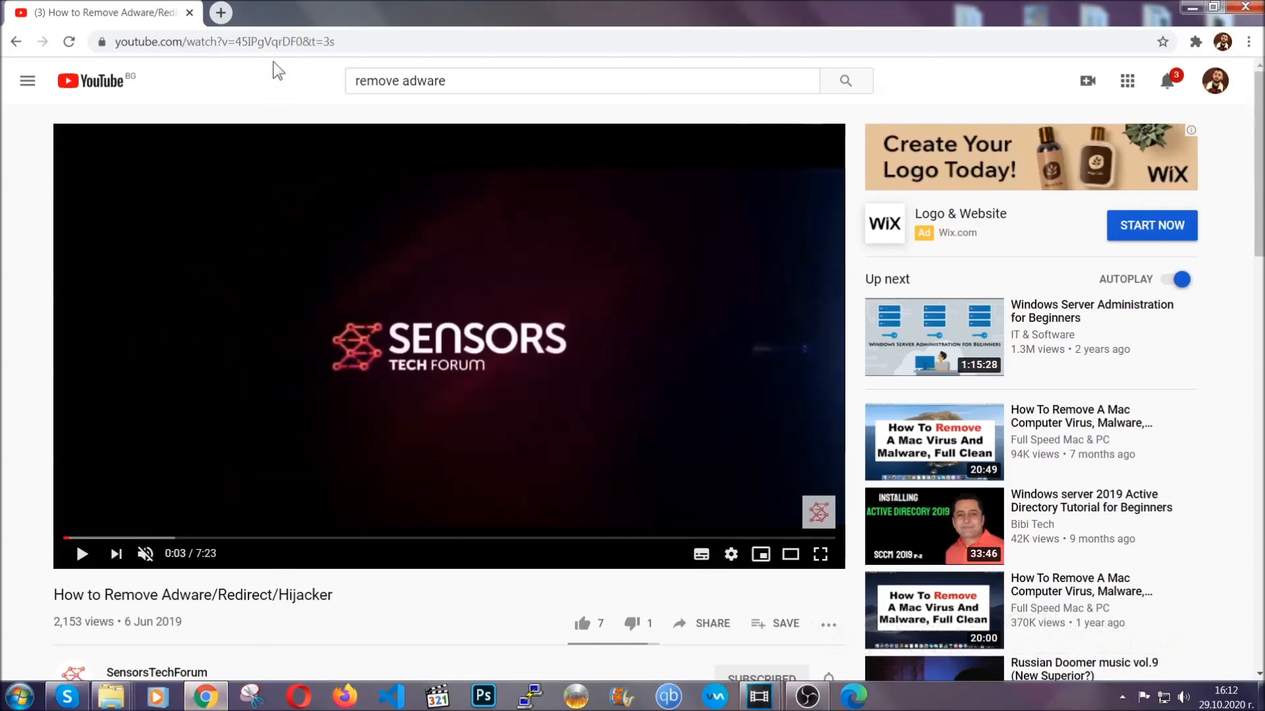
text(chrome://settings/clearbrowserdata)
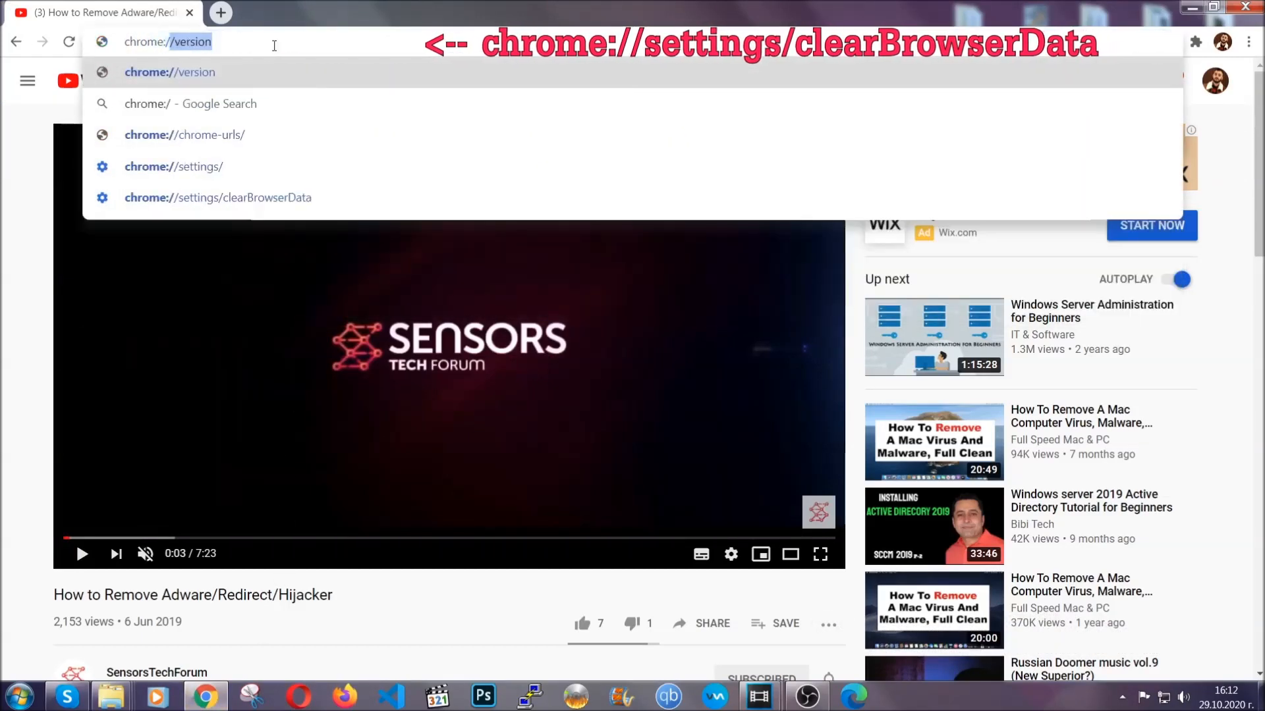
text(chrome://settings/clearBrowserData)
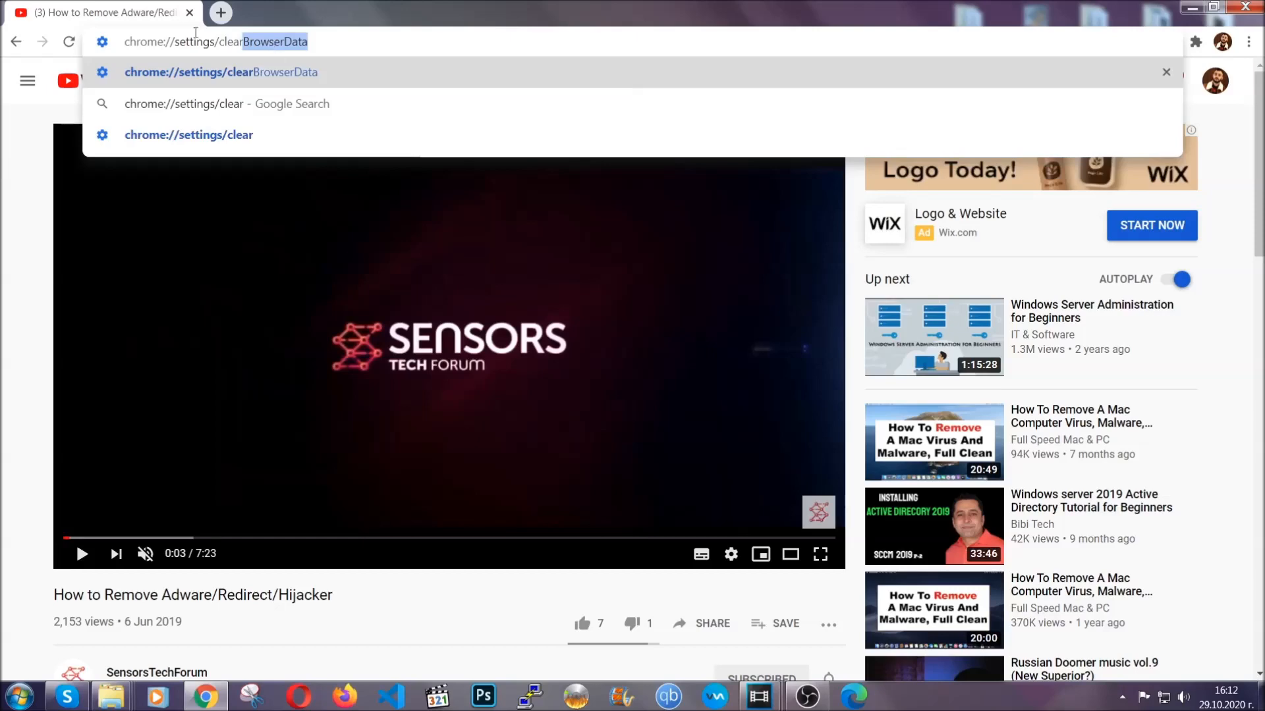
key(Enter)
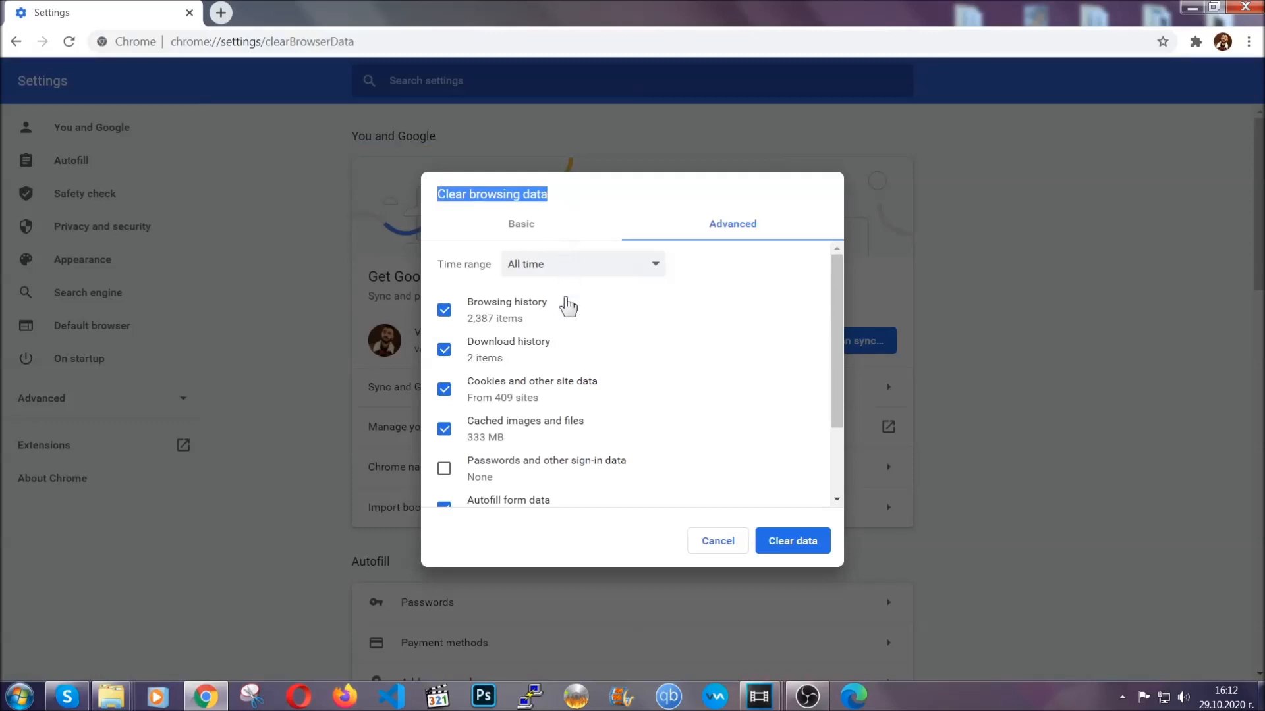
Step: Clear Chrome browsing data for All time with Passwords left unticked
click(583, 264)
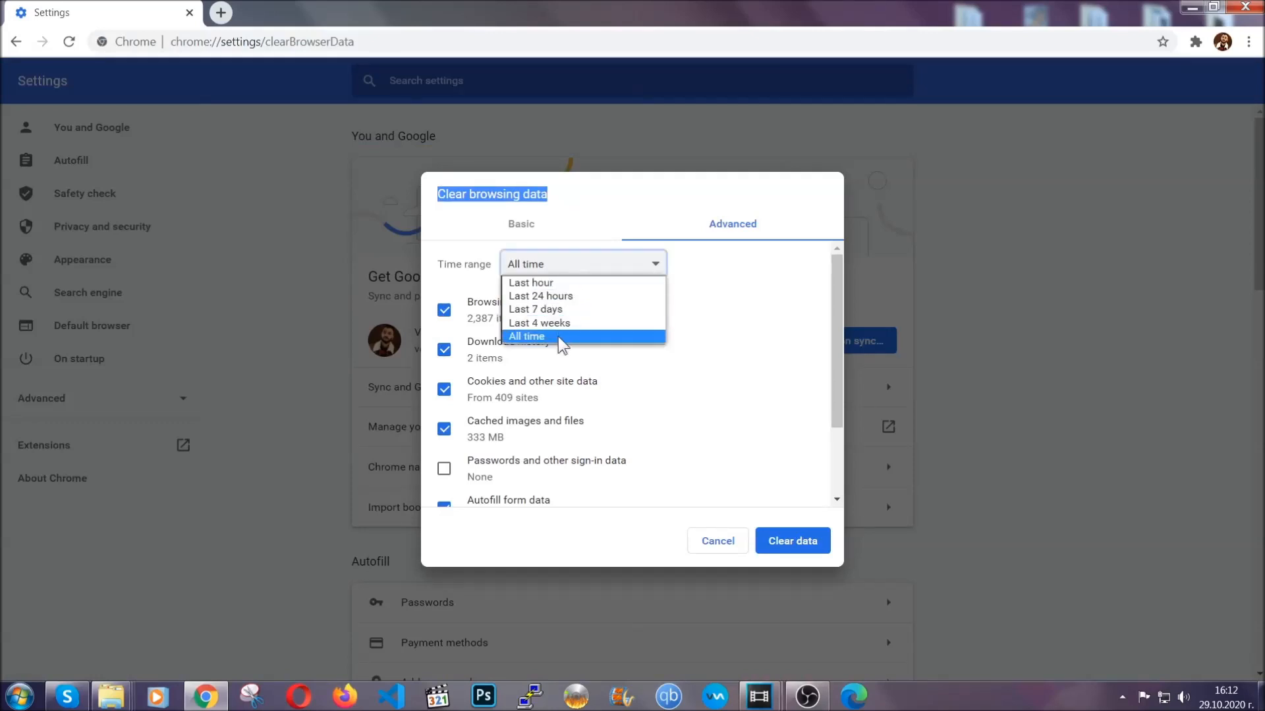
click(527, 336)
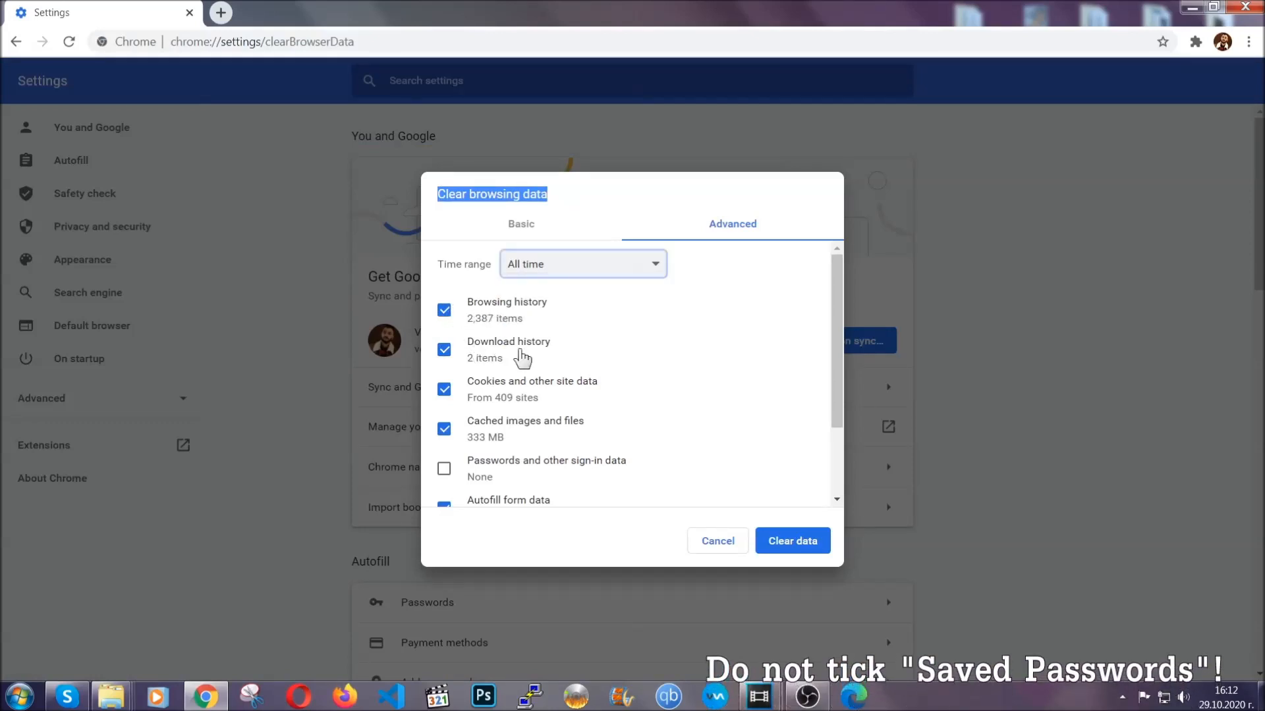
scroll(down, 3)
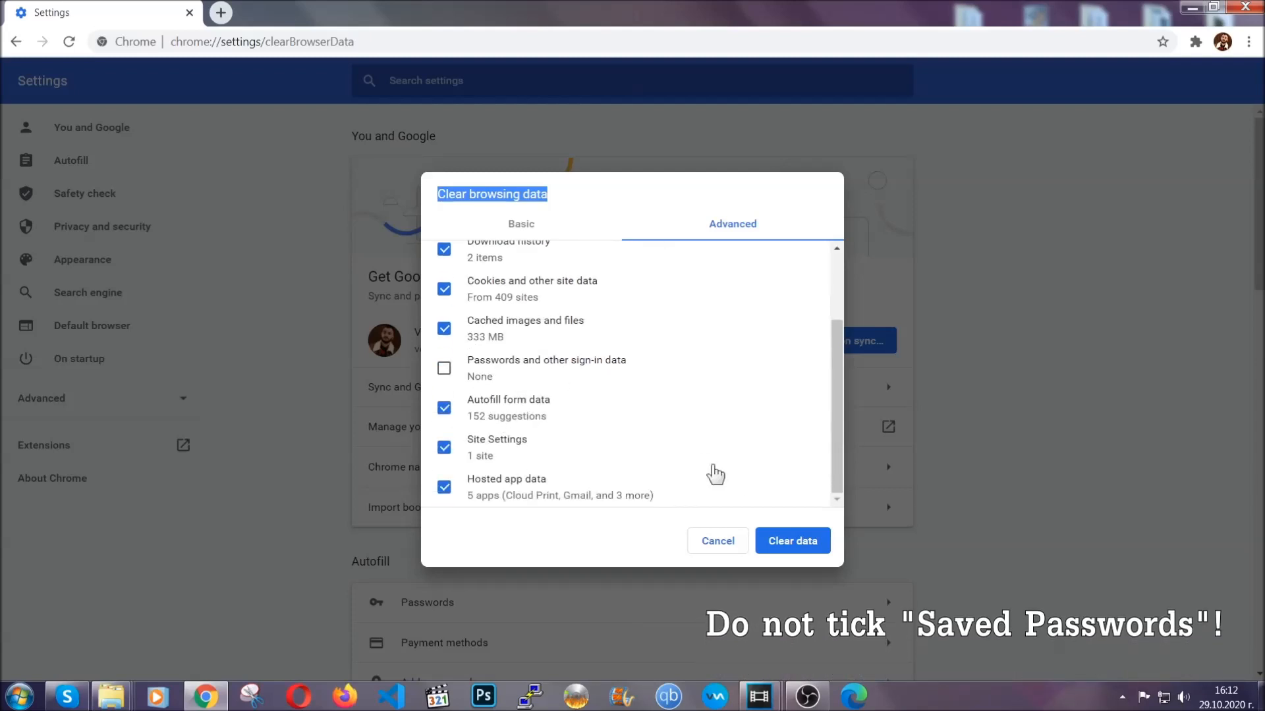
click(792, 540)
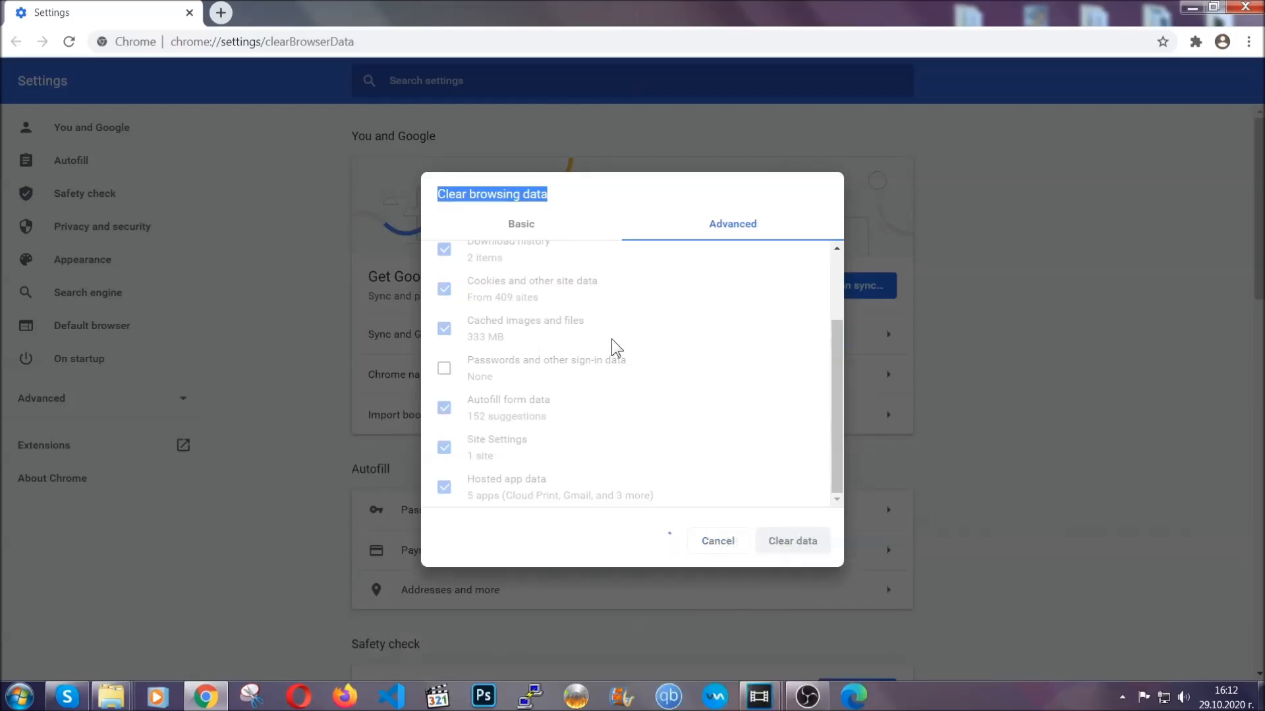
click(792, 541)
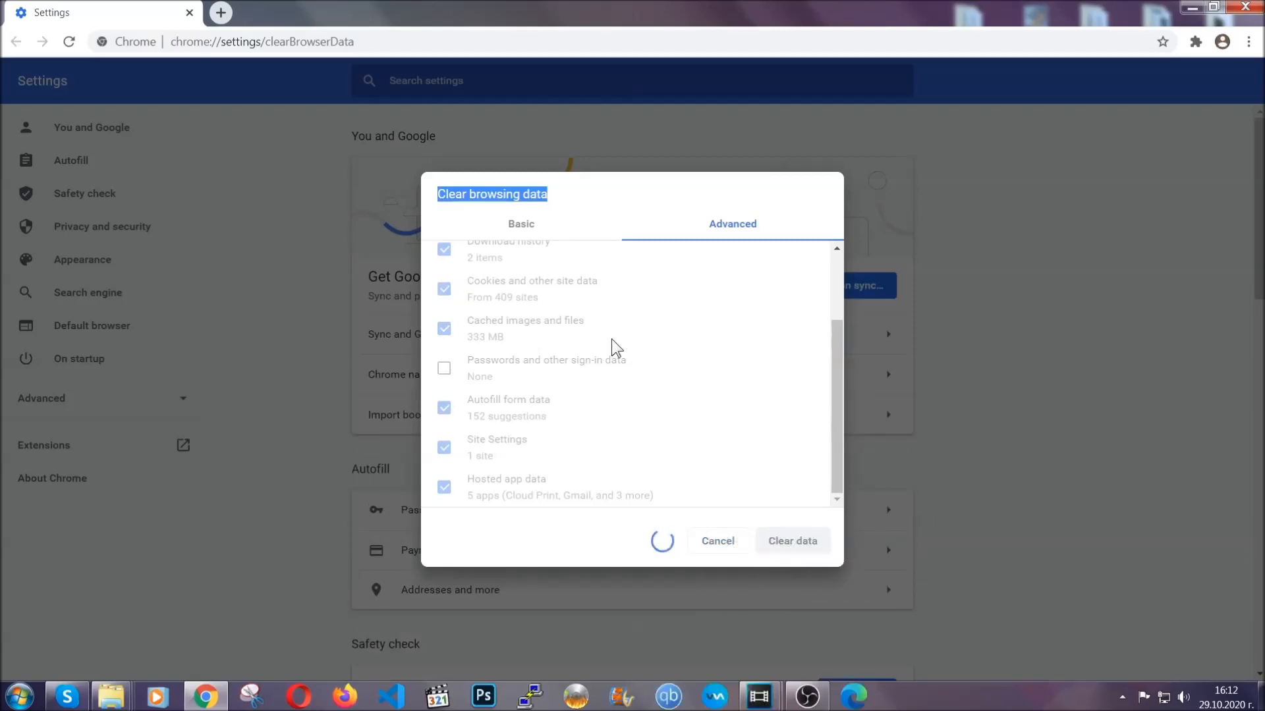
click(792, 541)
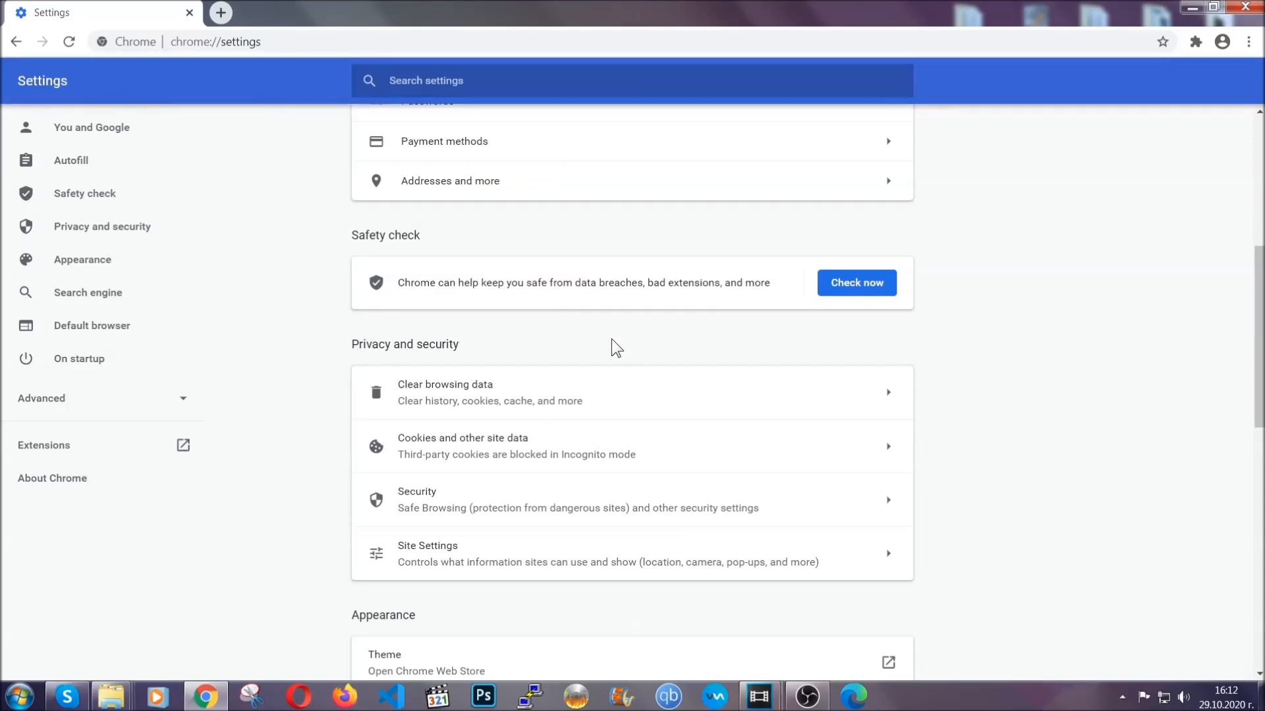
mouse_move(1246, 41)
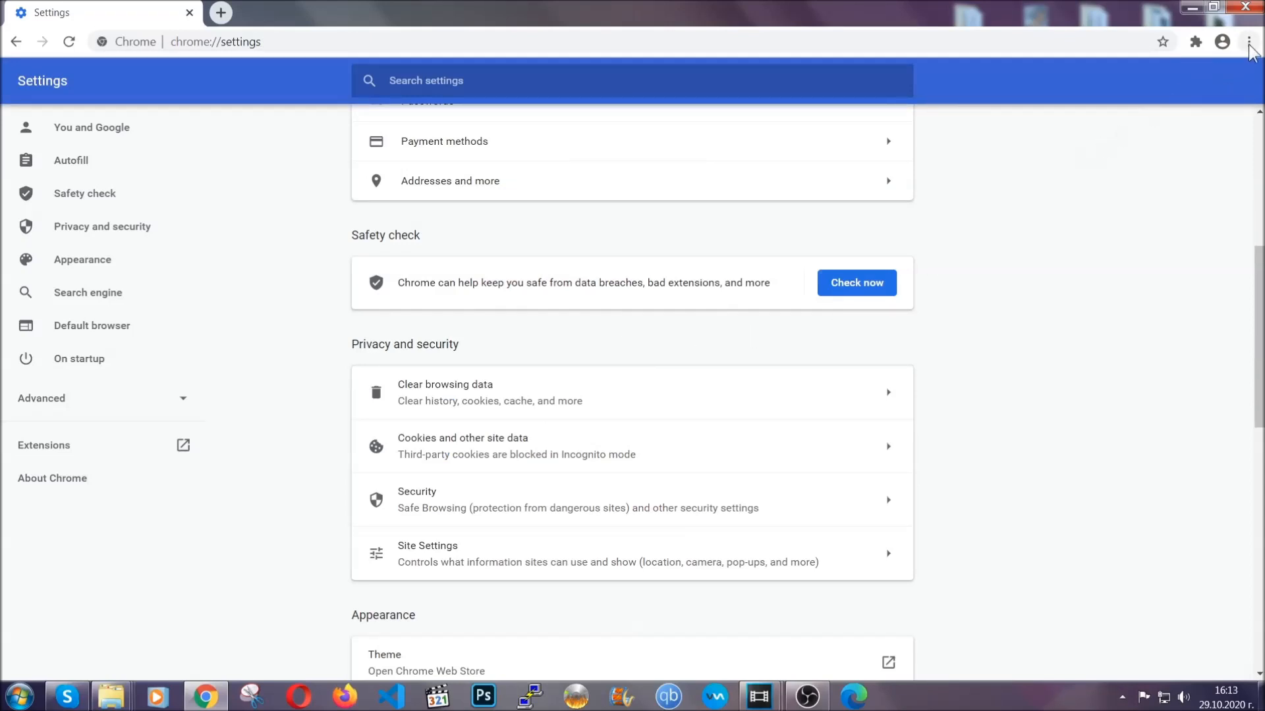
Step: Remove the Bulk Media Downloader extension from Chrome's Extensions page
click(1246, 40)
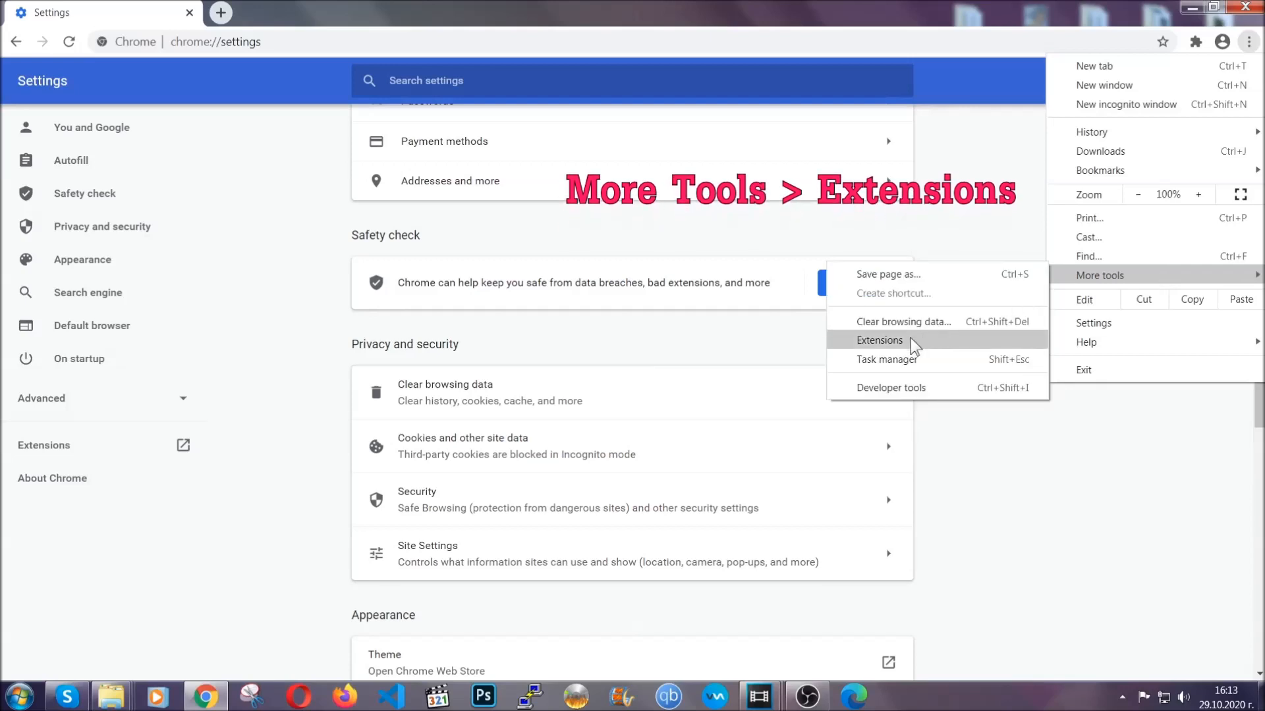
click(879, 340)
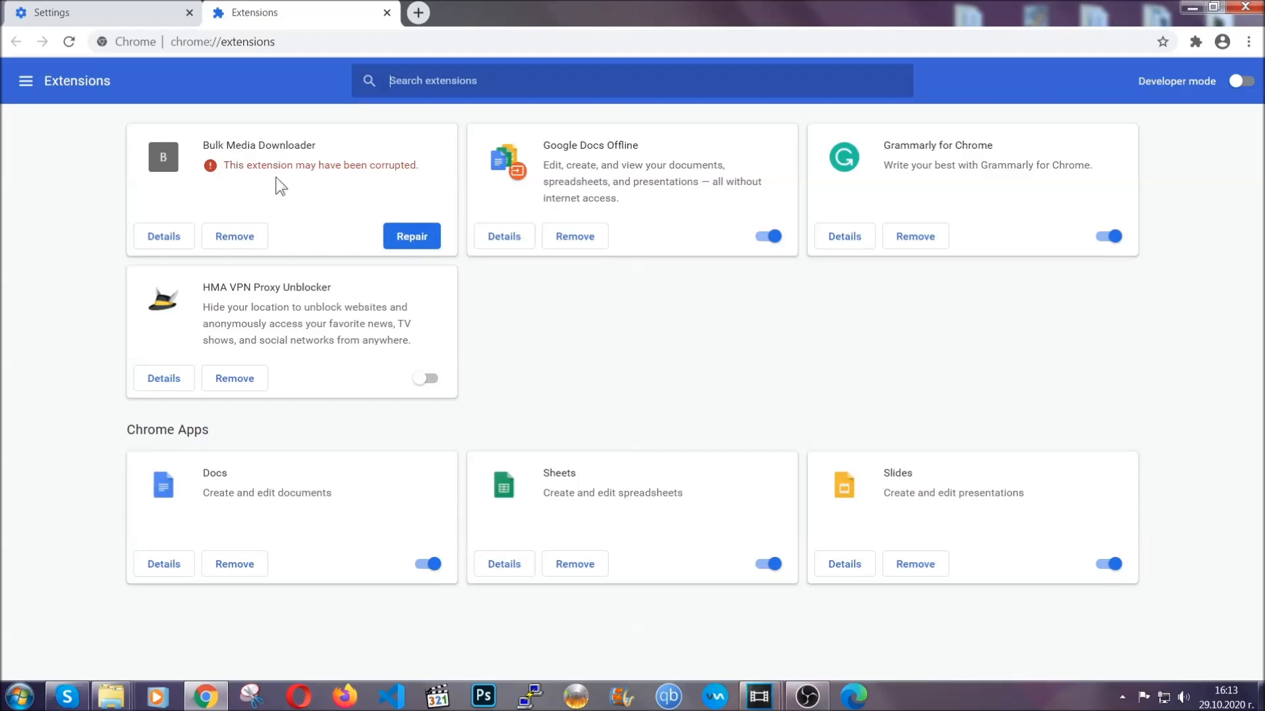
click(234, 236)
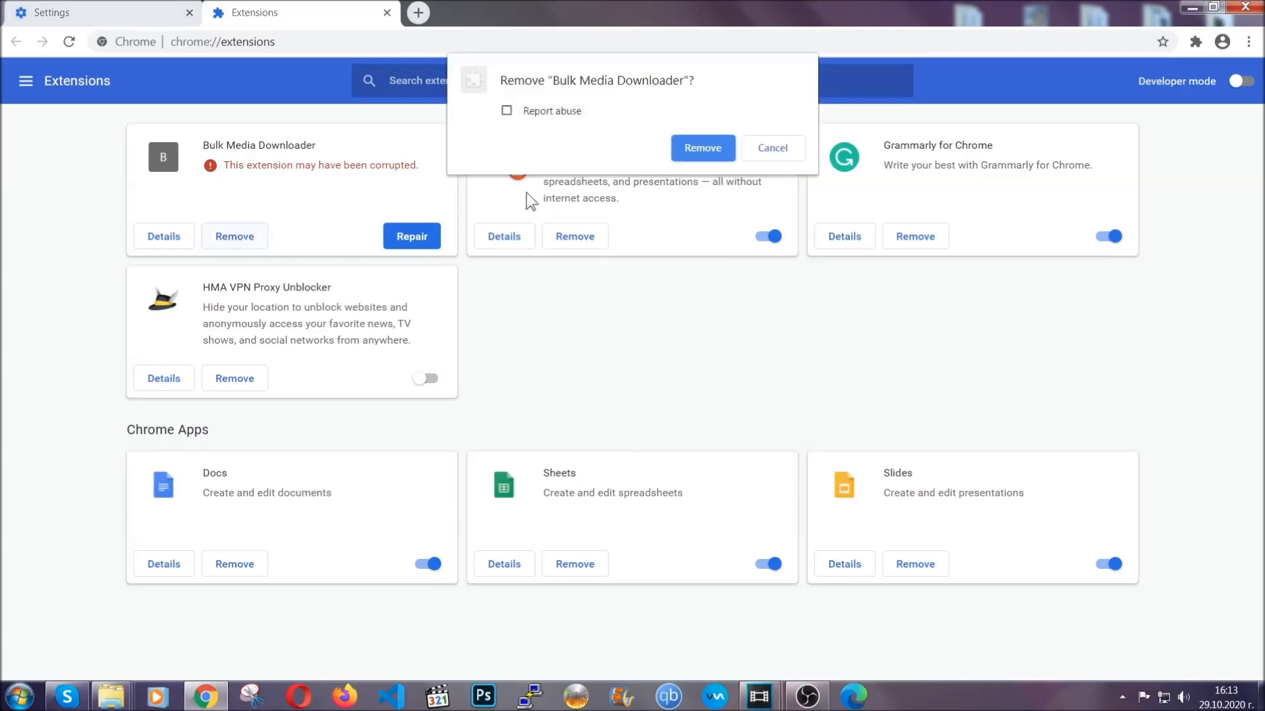
click(703, 148)
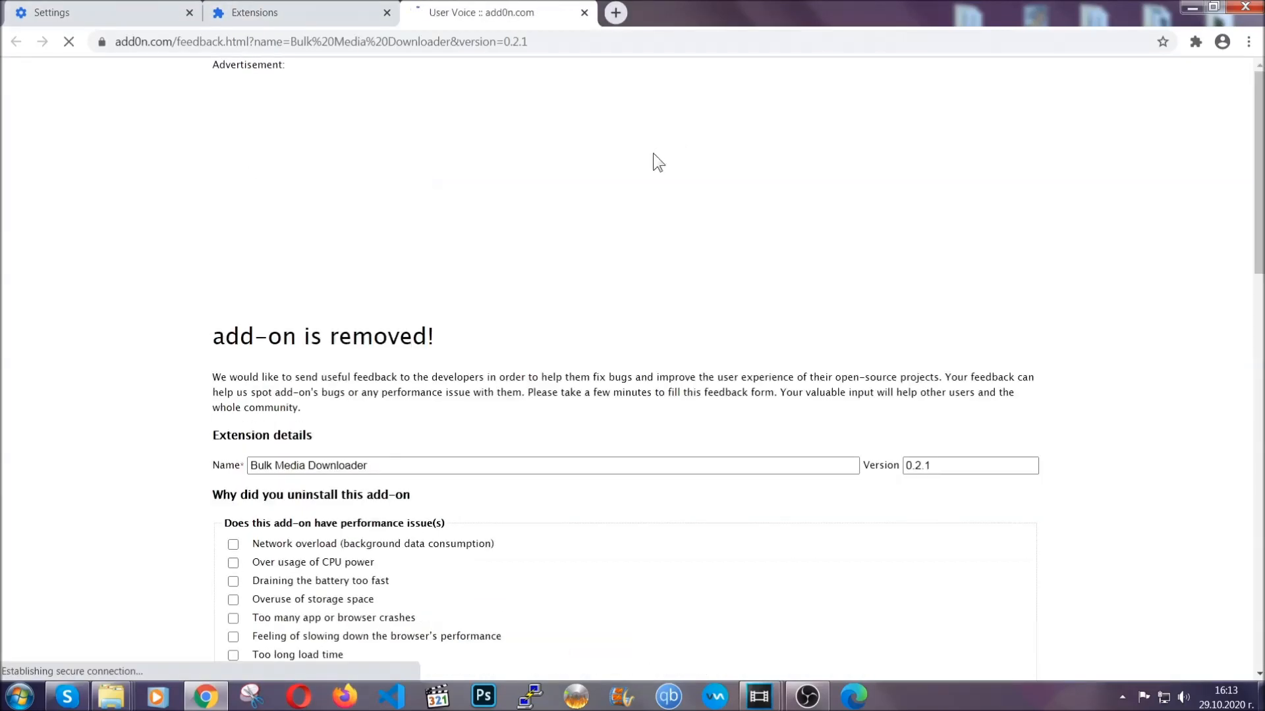
Step: Close the feedback tab and remove the HMA VPN Proxy Unblocker extension
click(266, 12)
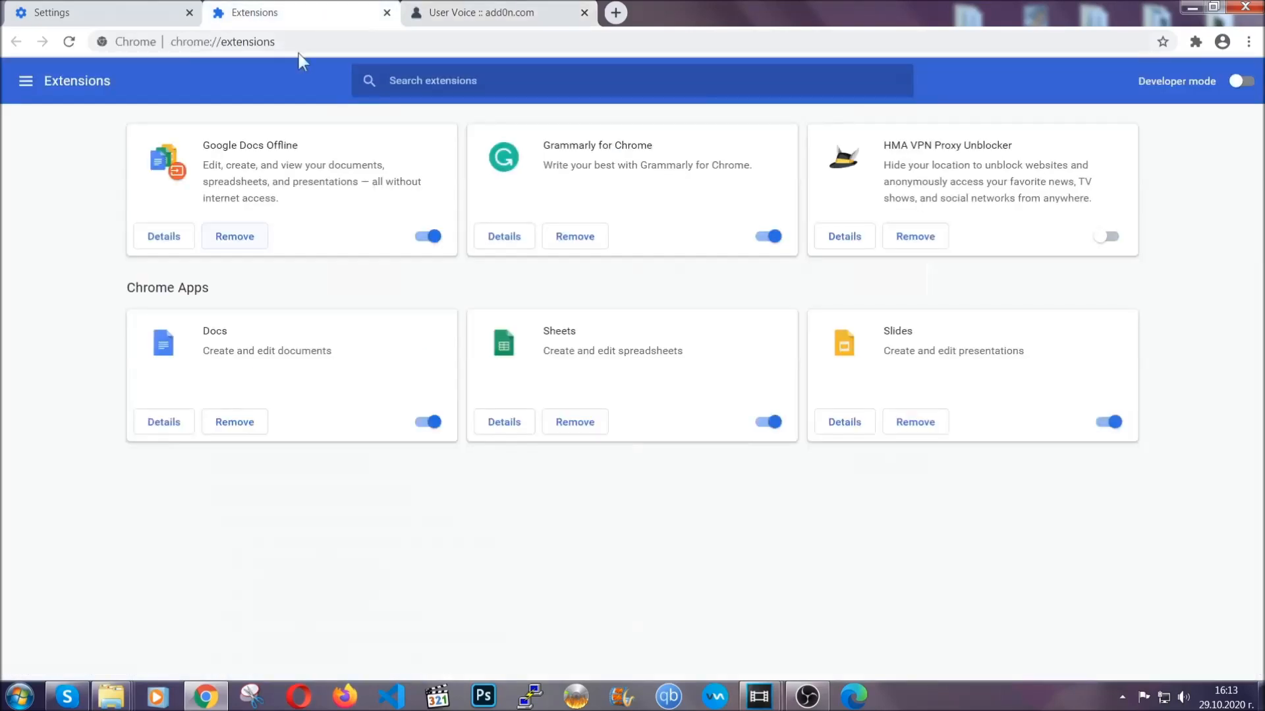
click(585, 13)
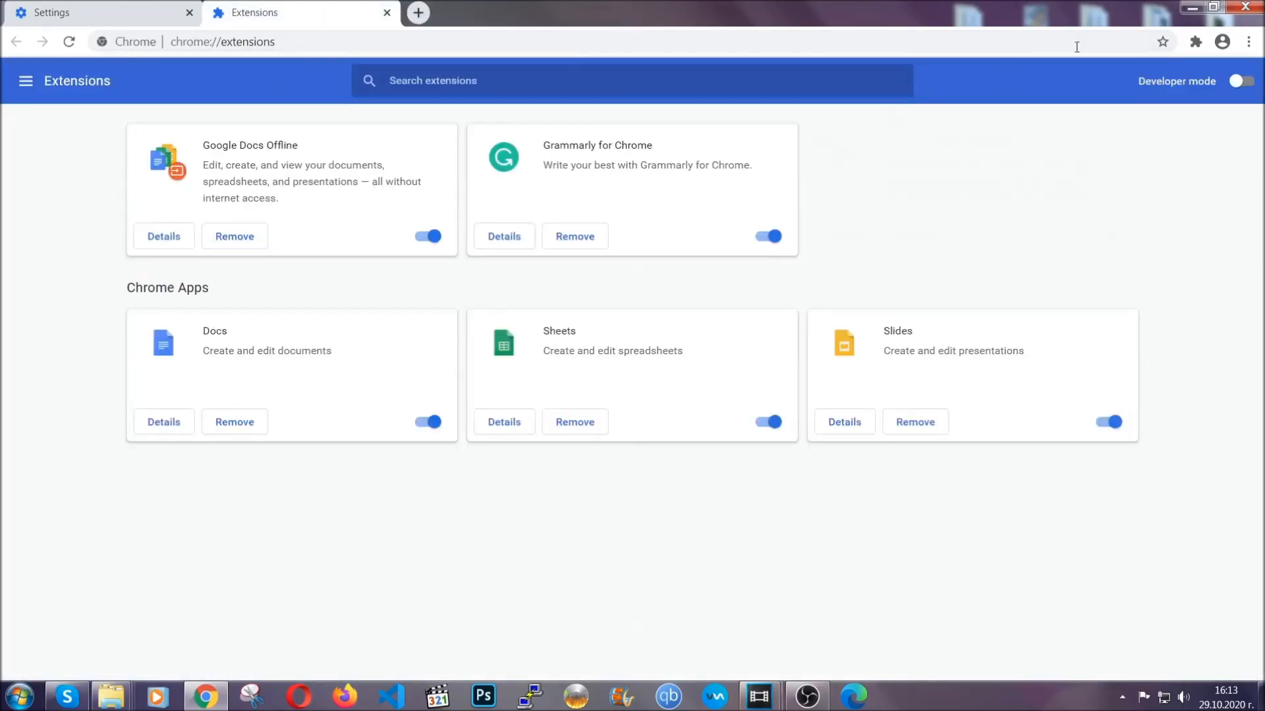
click(1242, 7)
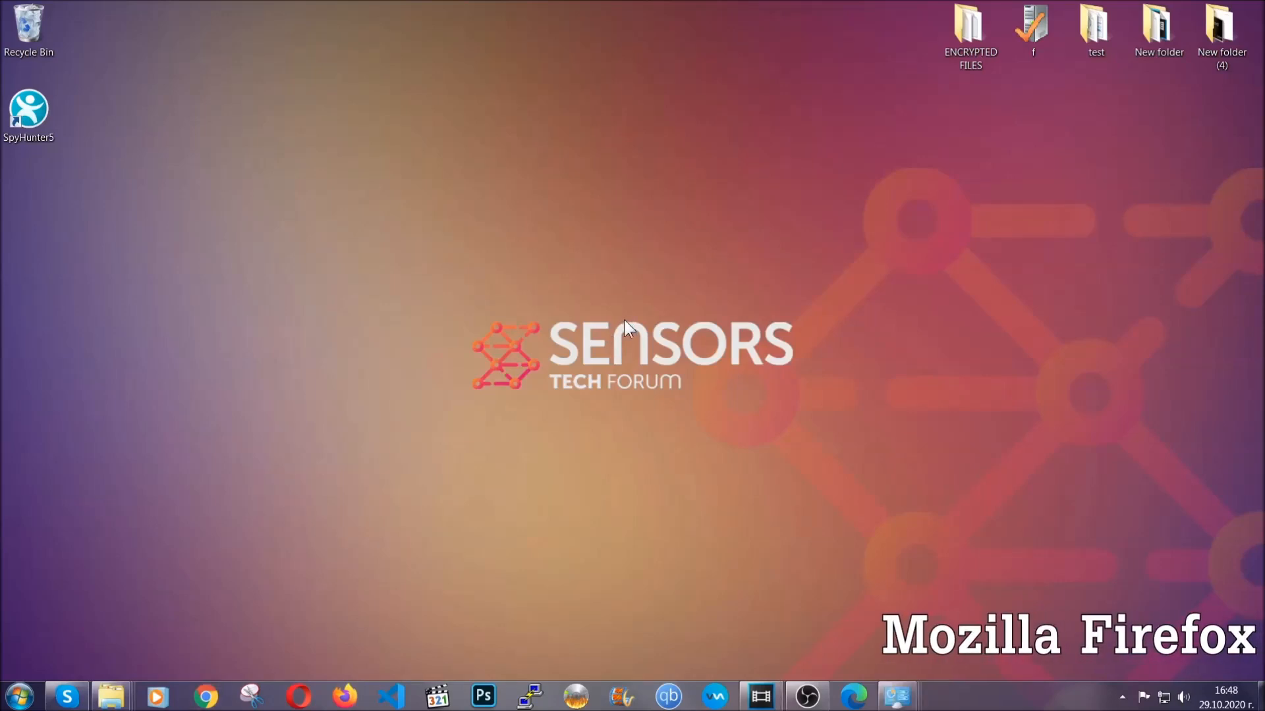
Step: Refresh Firefox from its about page, finish the import, and keep the Old Firefox Data folder
click(343, 695)
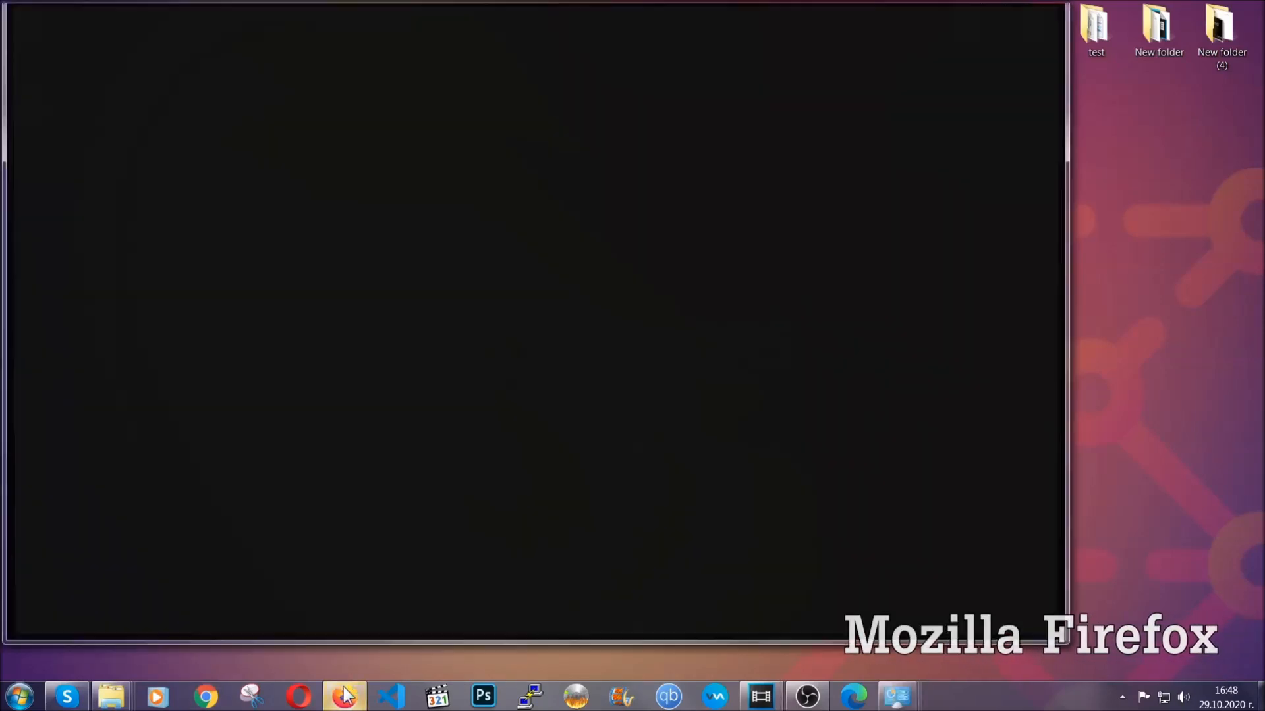
click(344, 696)
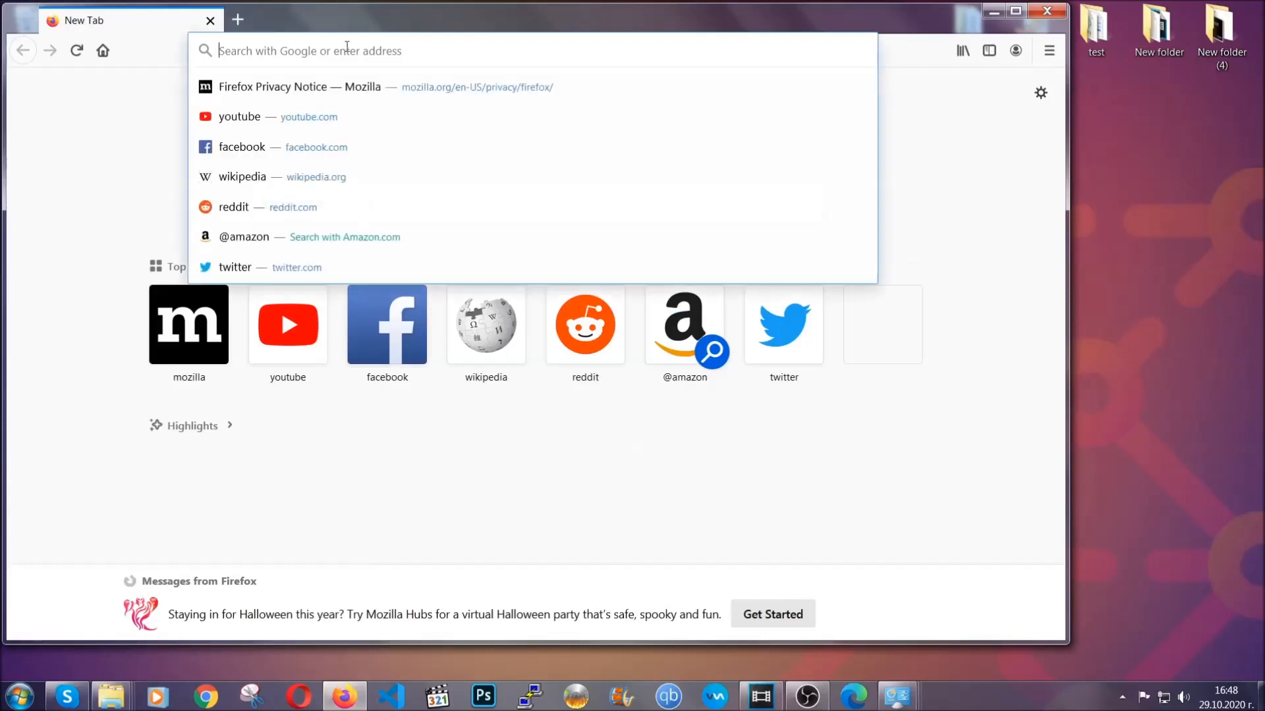
text(about:support)
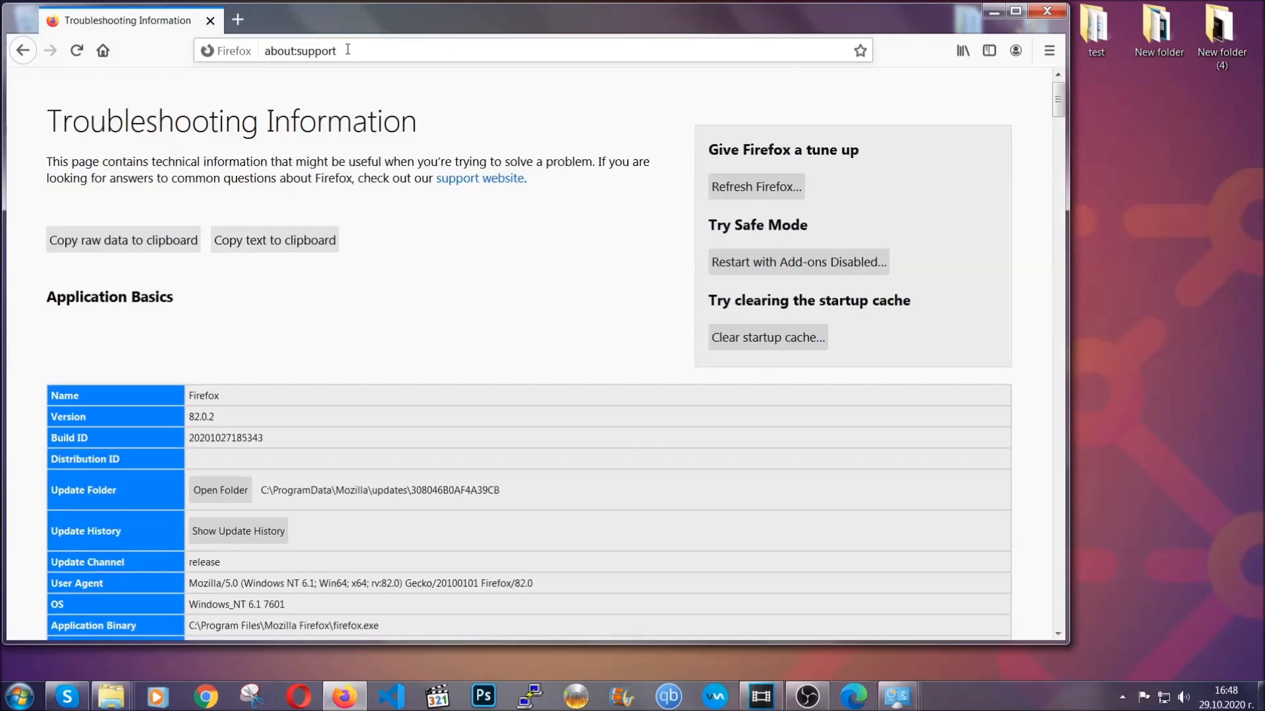
mouse_move(471, 272)
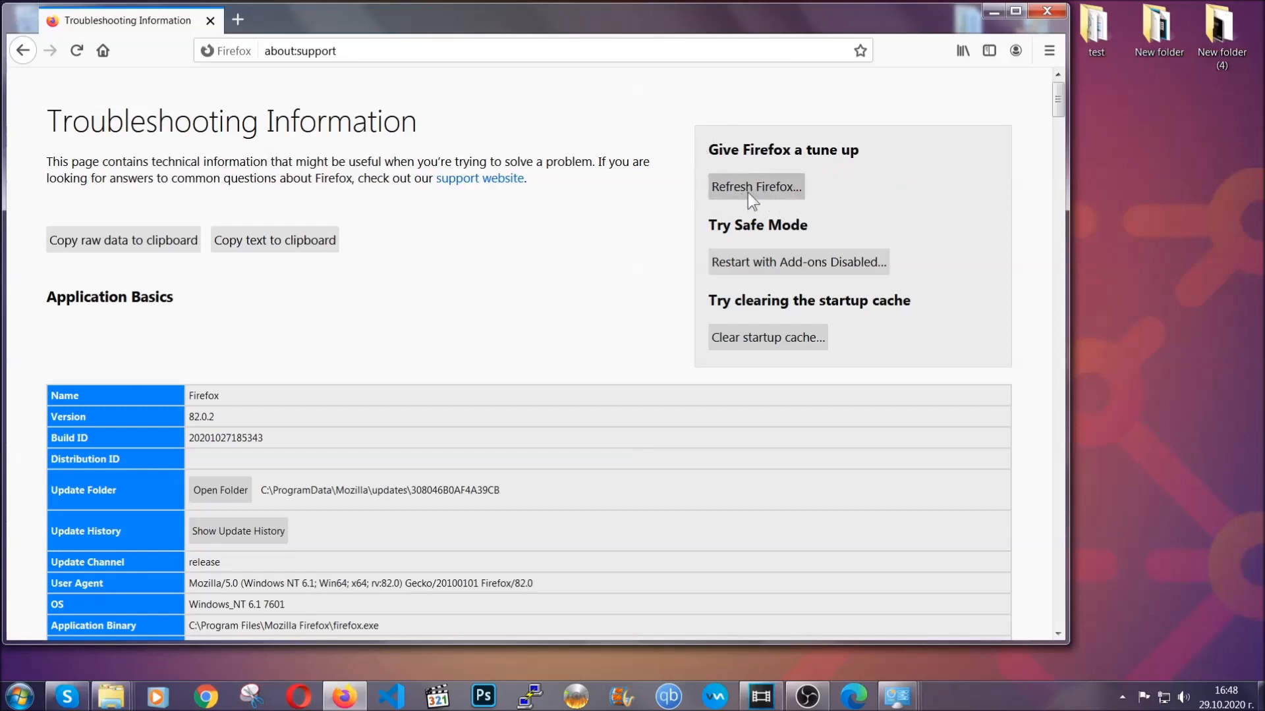
click(756, 186)
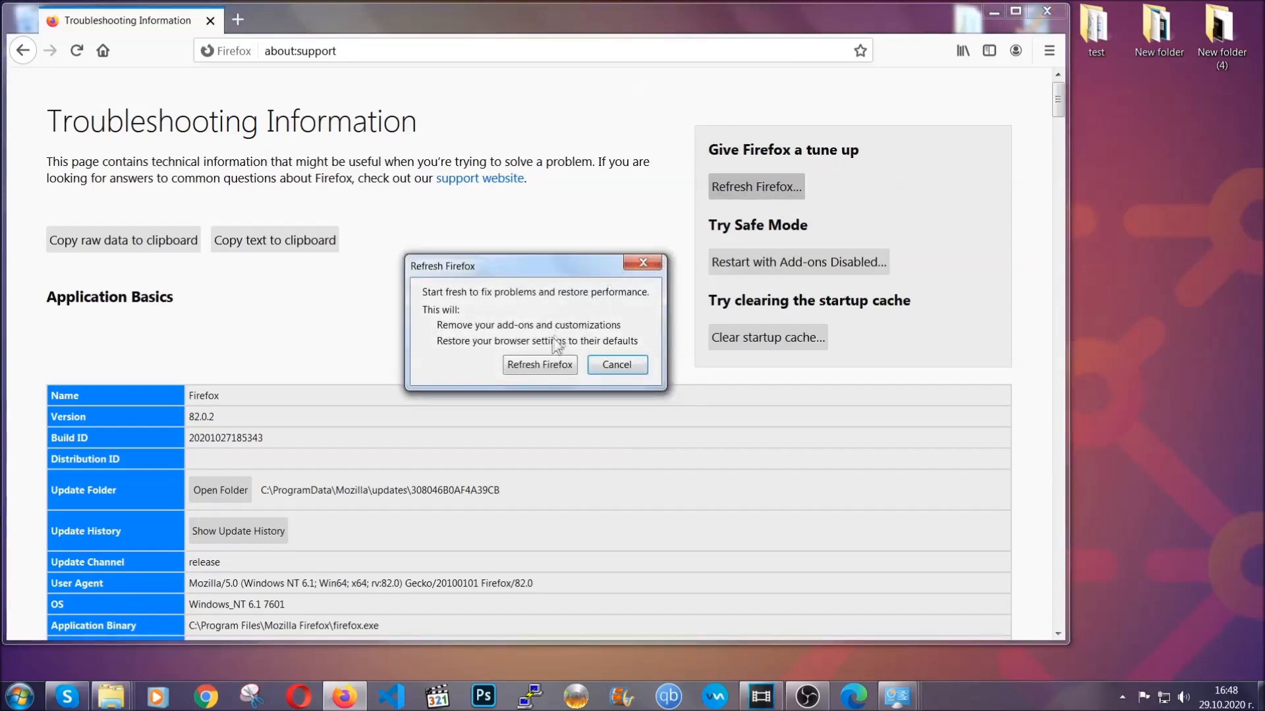
click(539, 365)
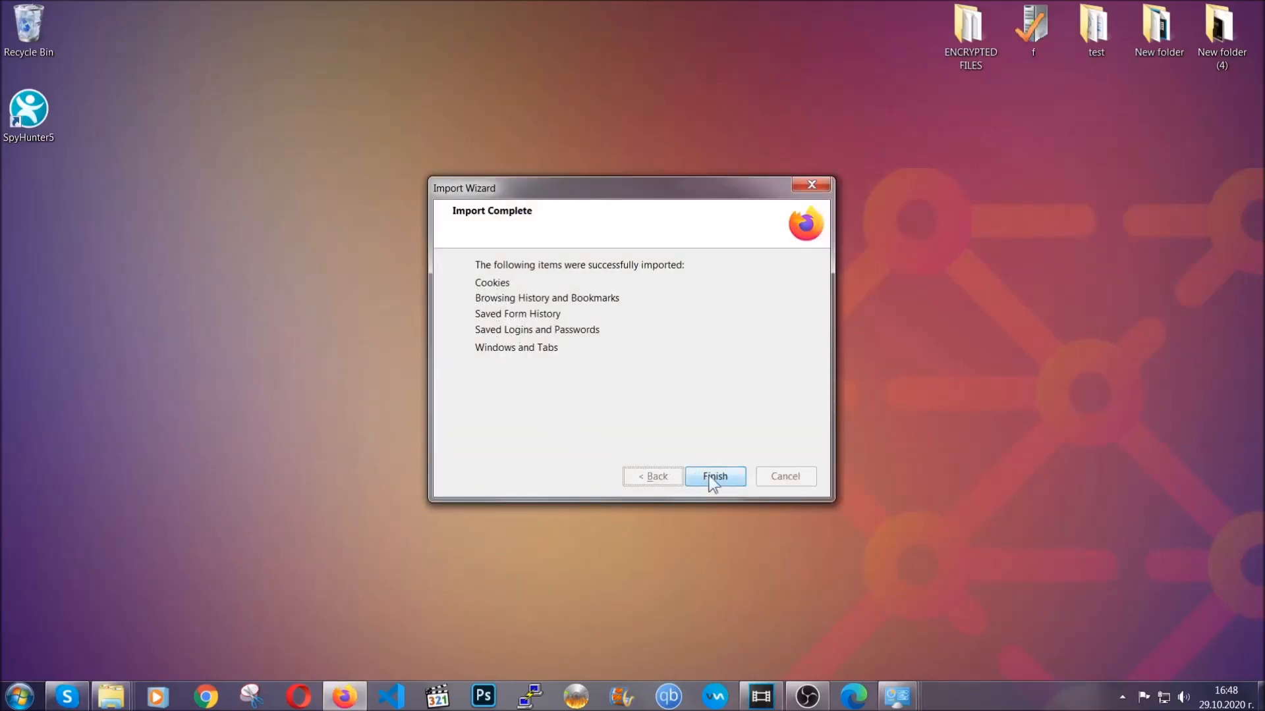
click(716, 477)
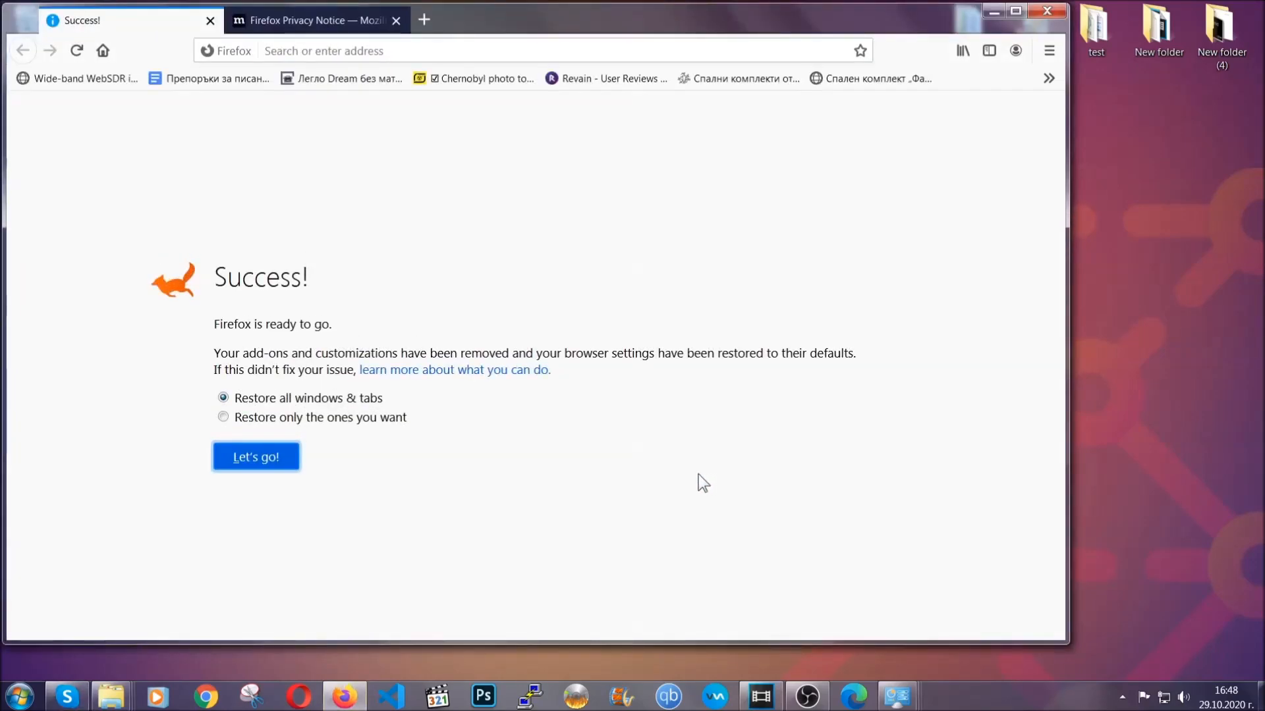
mouse_move(996, 14)
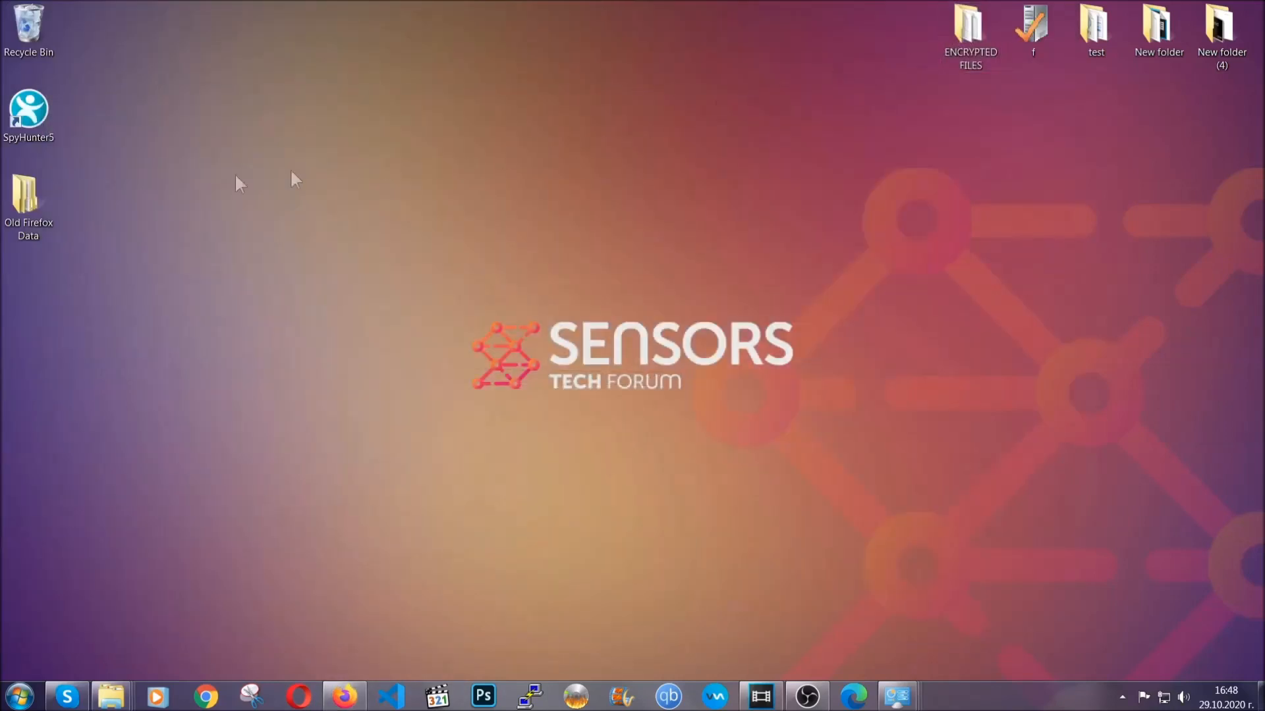
click(29, 198)
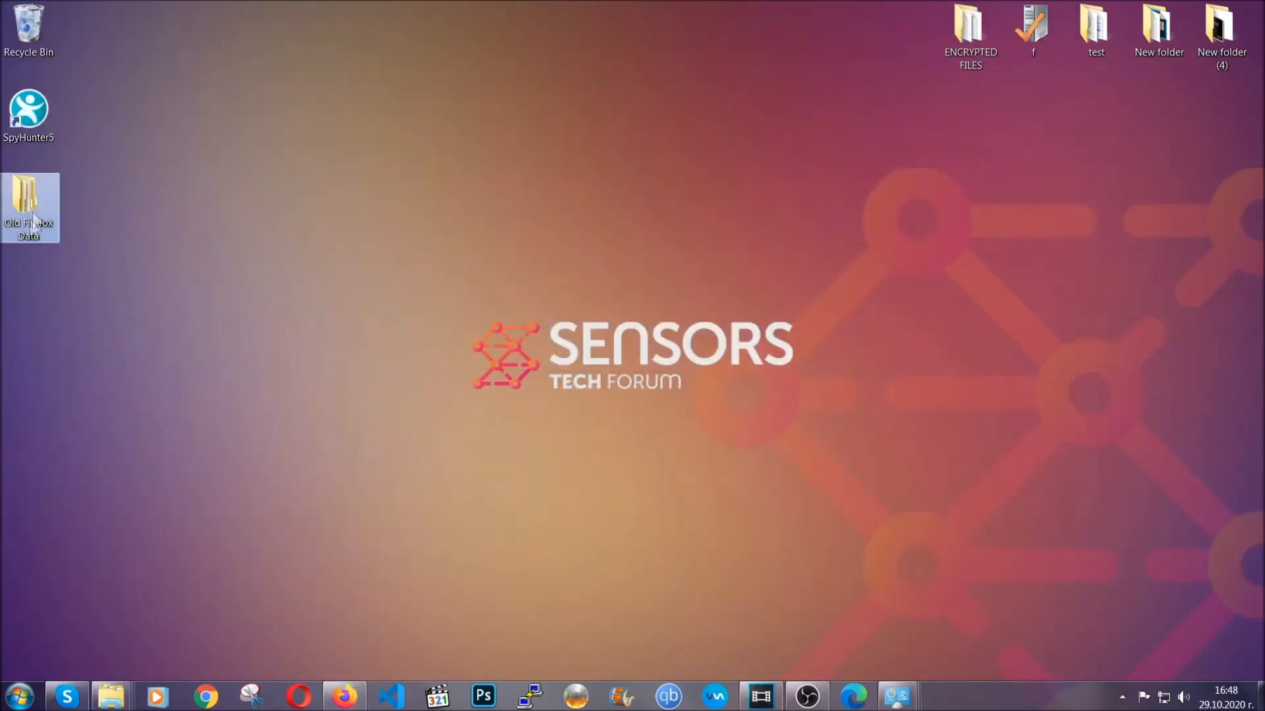
mouse_move(13, 211)
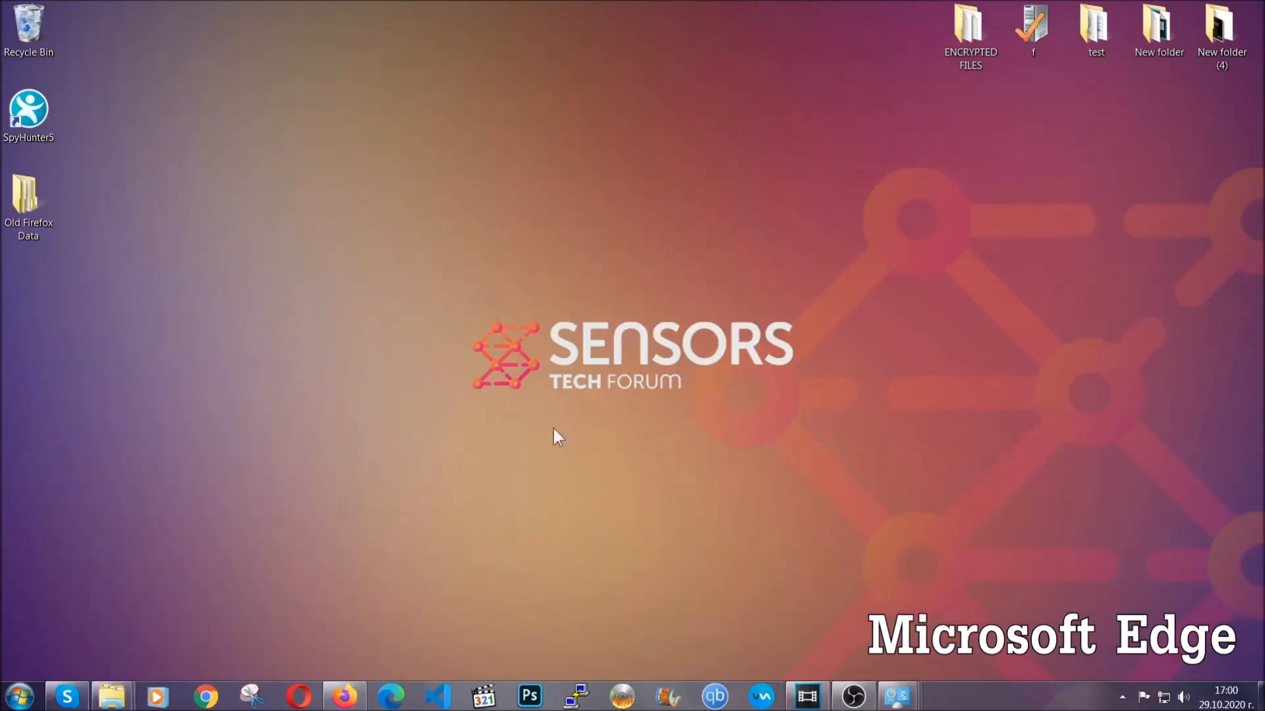
Step: Launch Edge, open edge://settings, and clear all-time browsing data except passwords
click(390, 696)
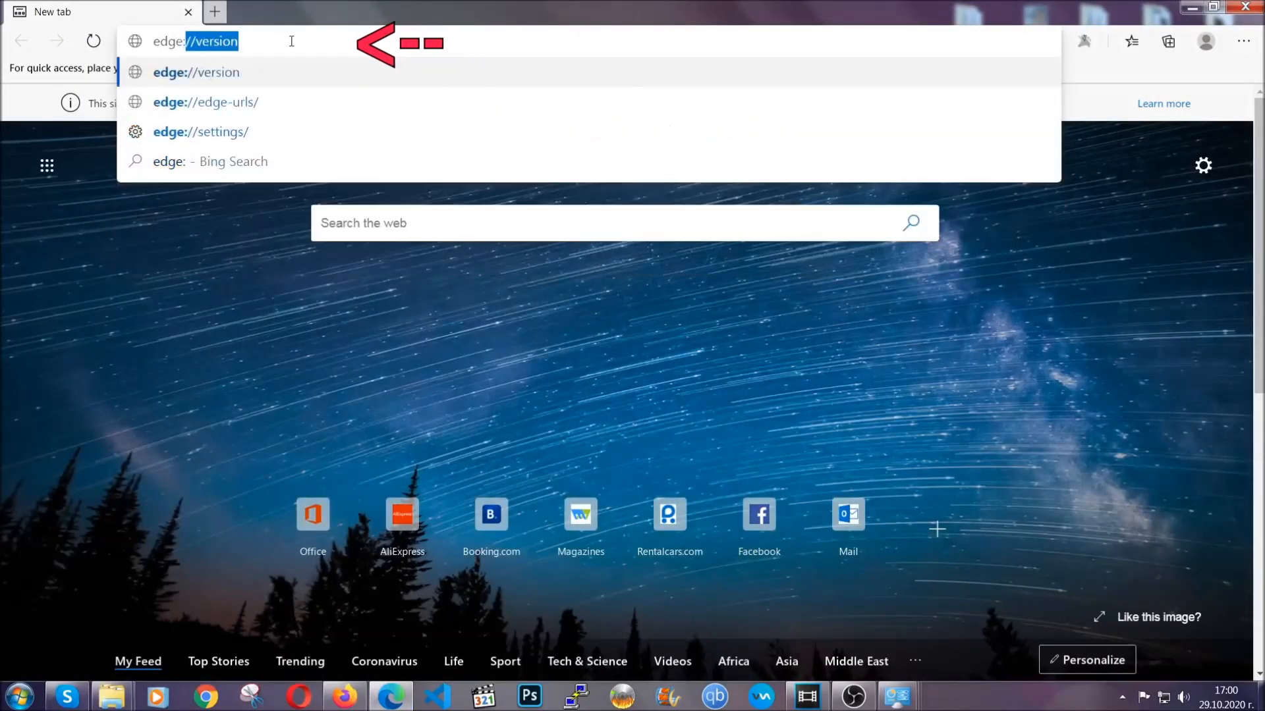
text(edge://settings/clearBrowserData)
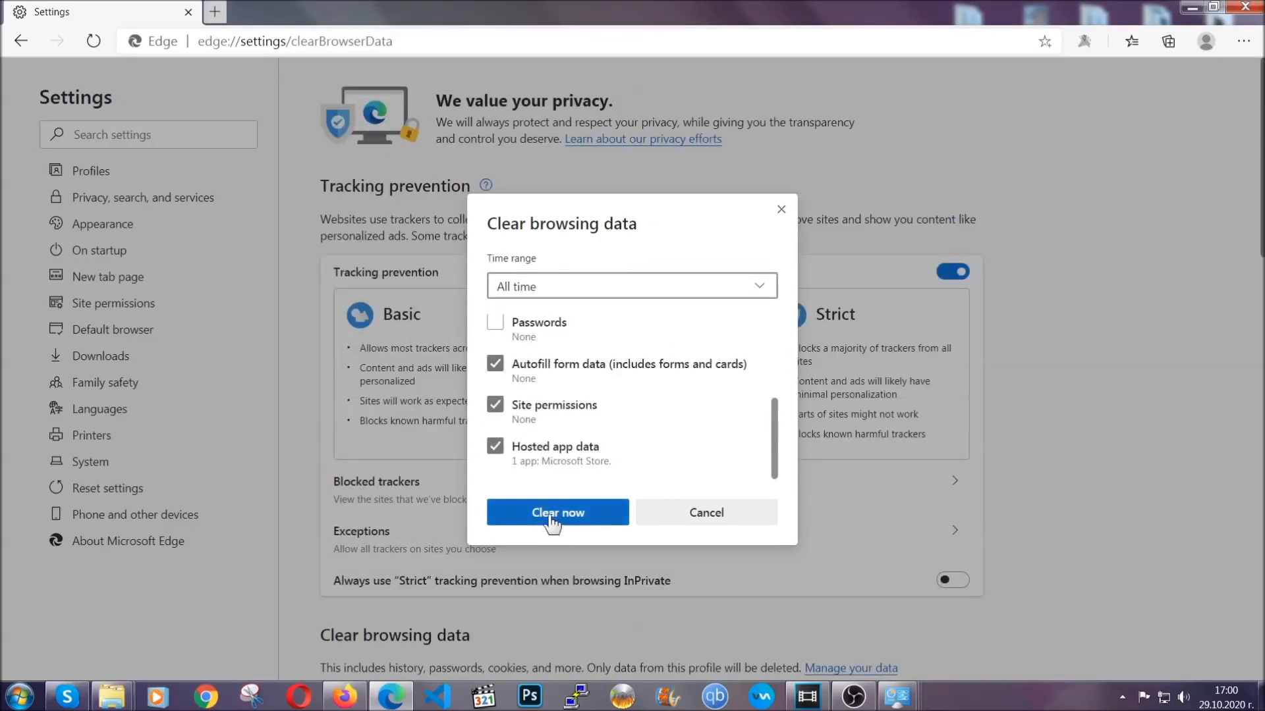
click(557, 512)
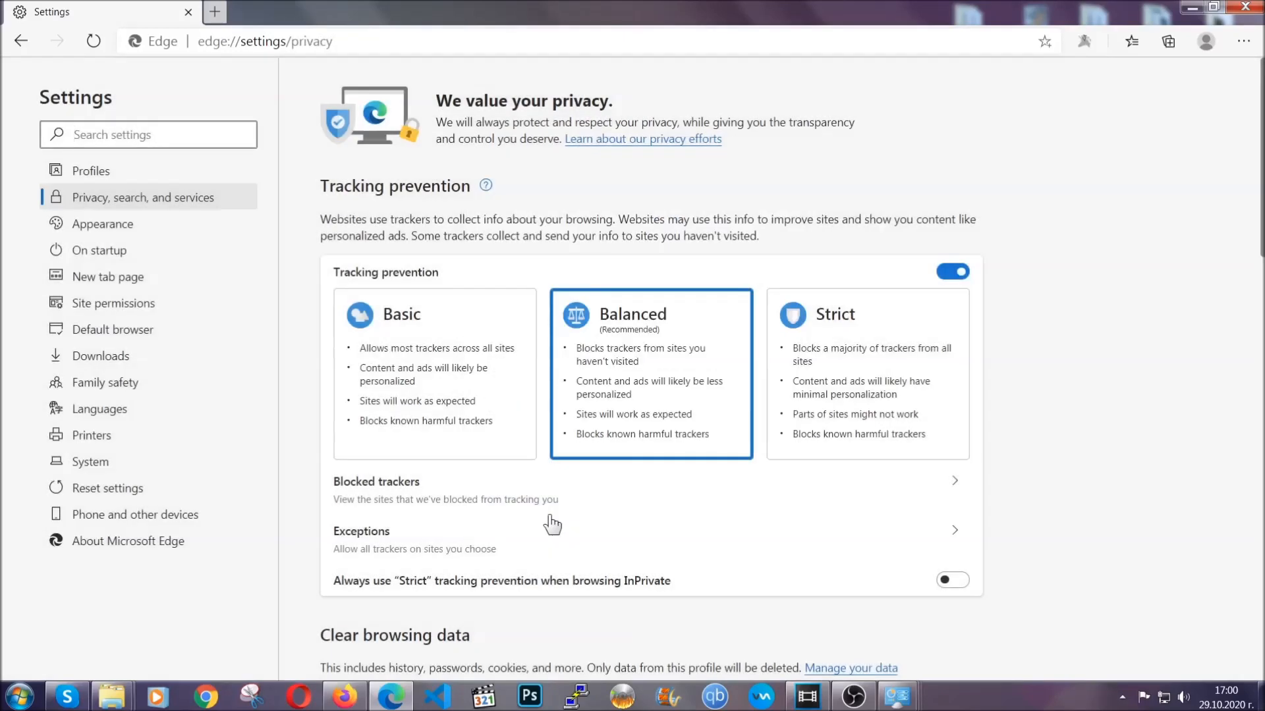
mouse_move(1244, 40)
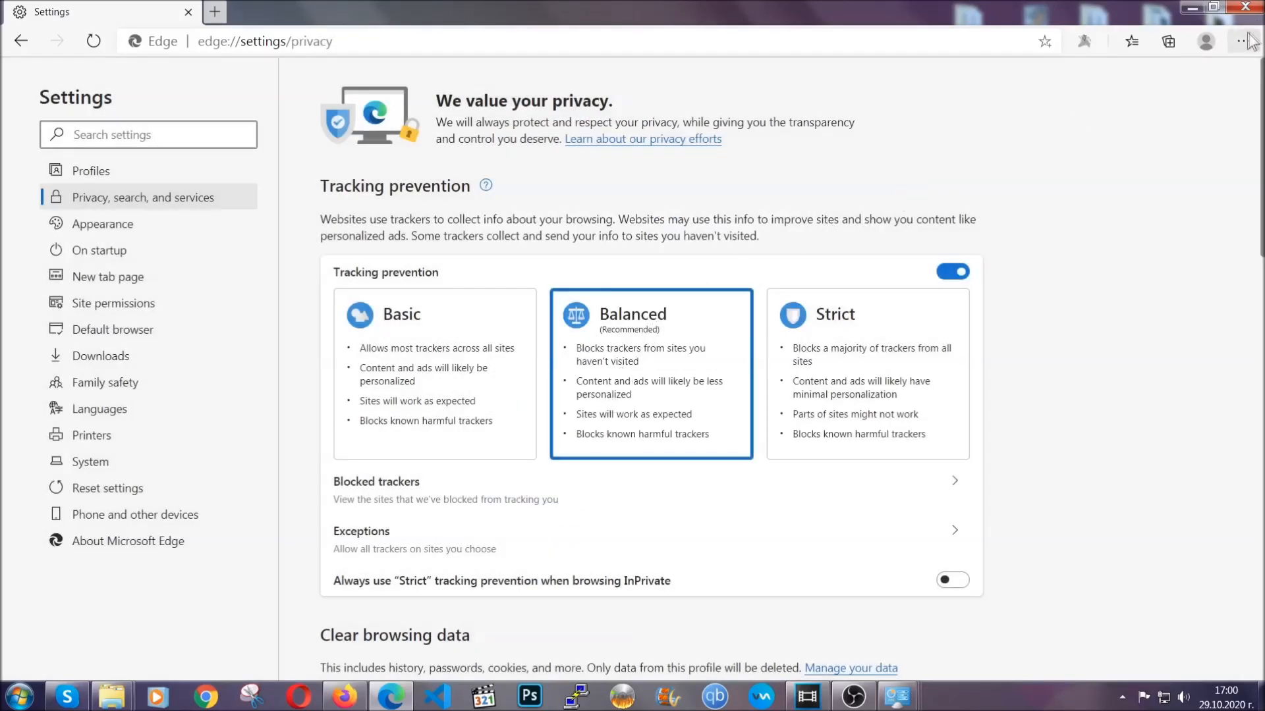
Step: Remove the suspicious extension from Edge's Extensions page, confirm removal, and close Edge
click(1241, 40)
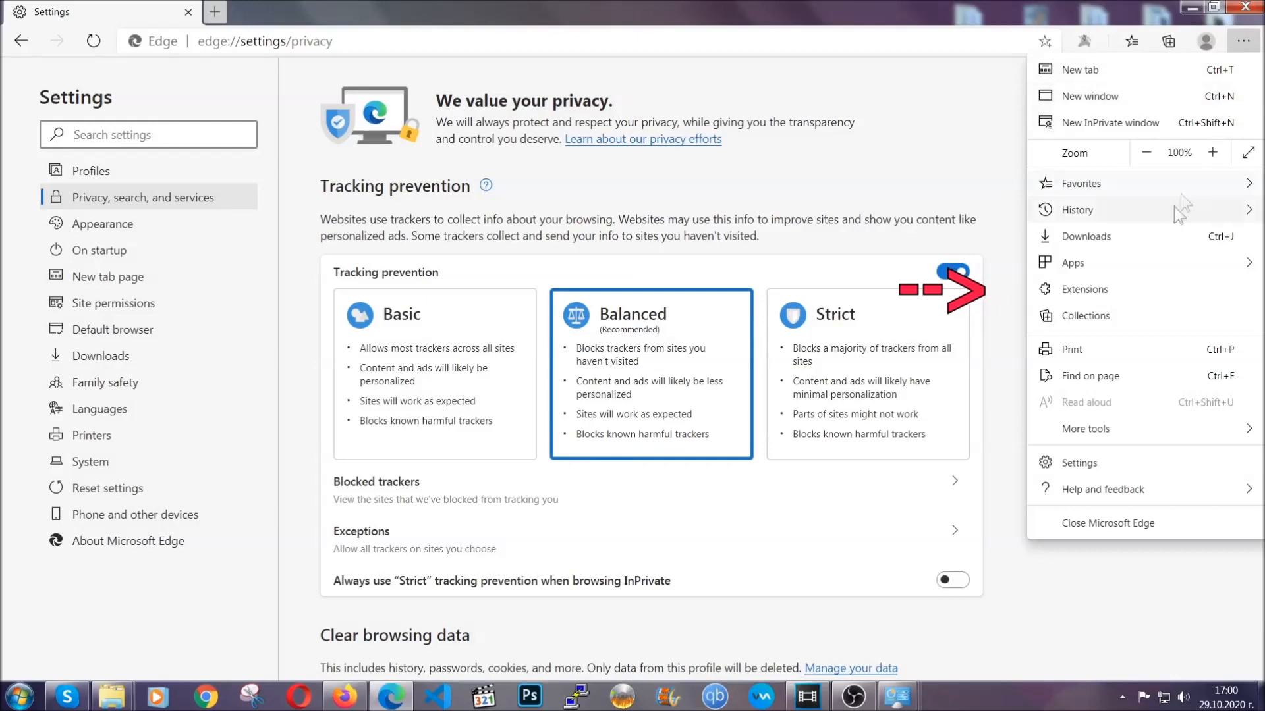
click(1084, 289)
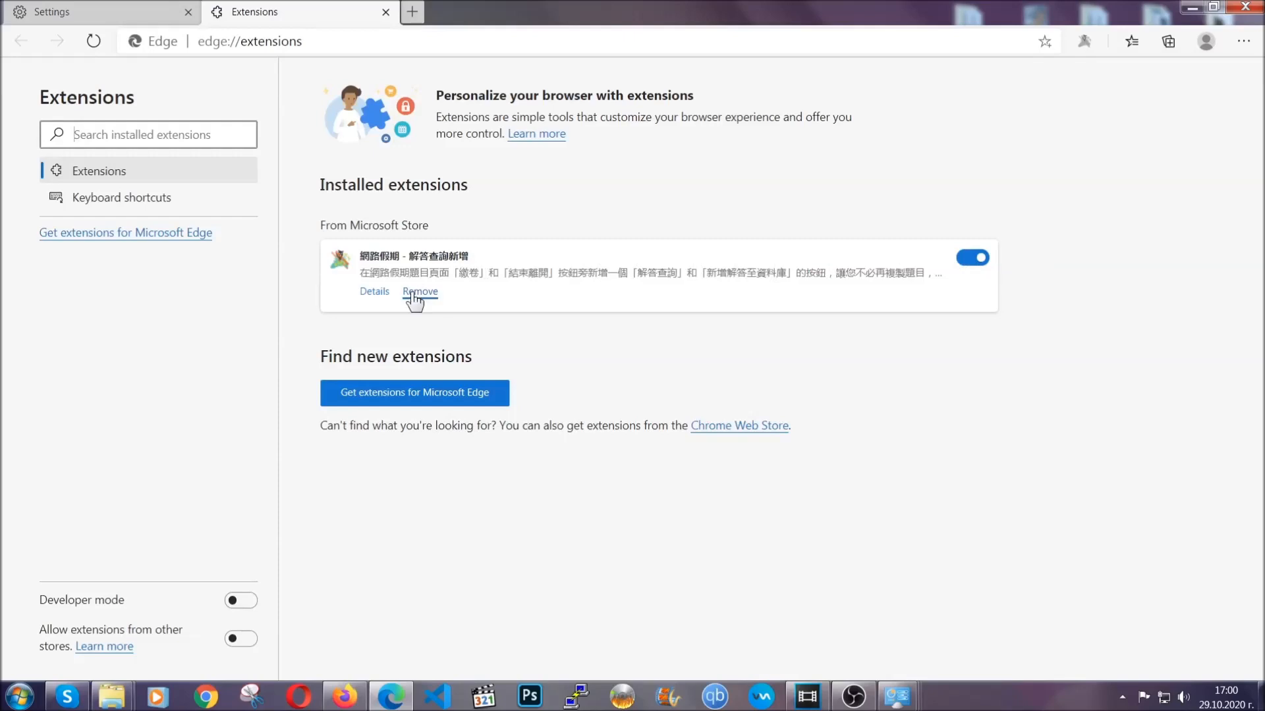
click(420, 291)
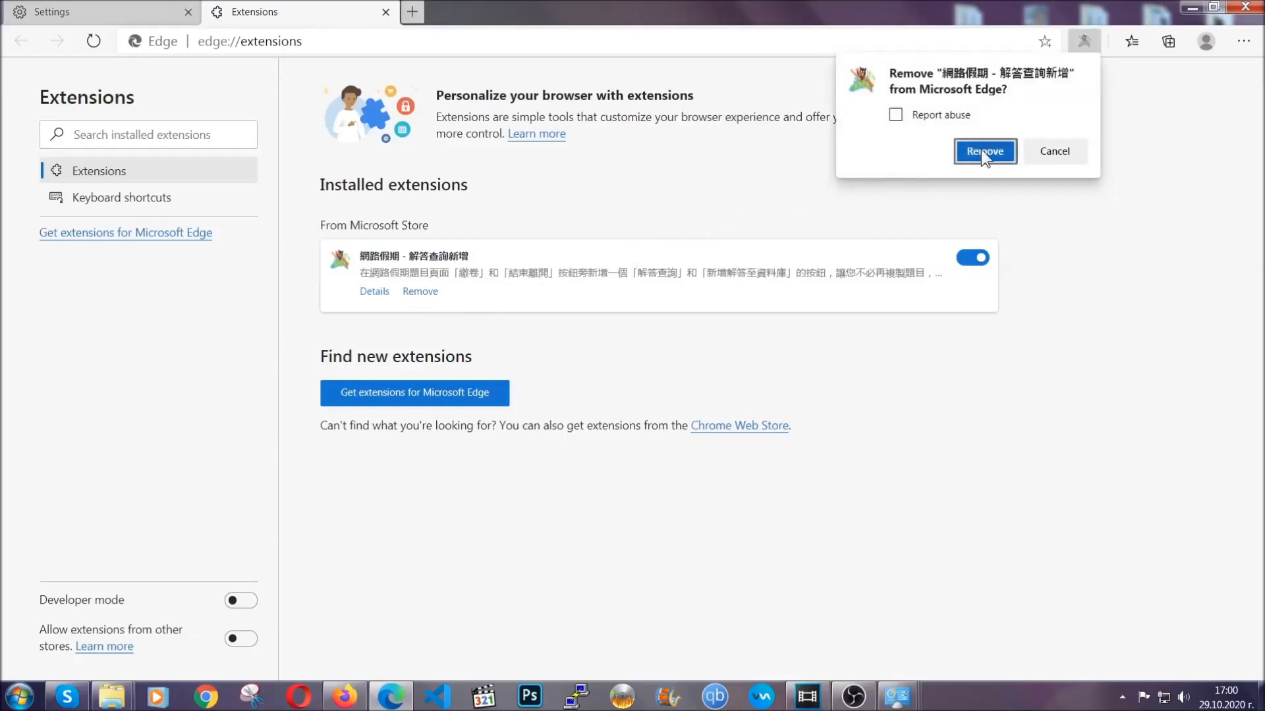
click(985, 151)
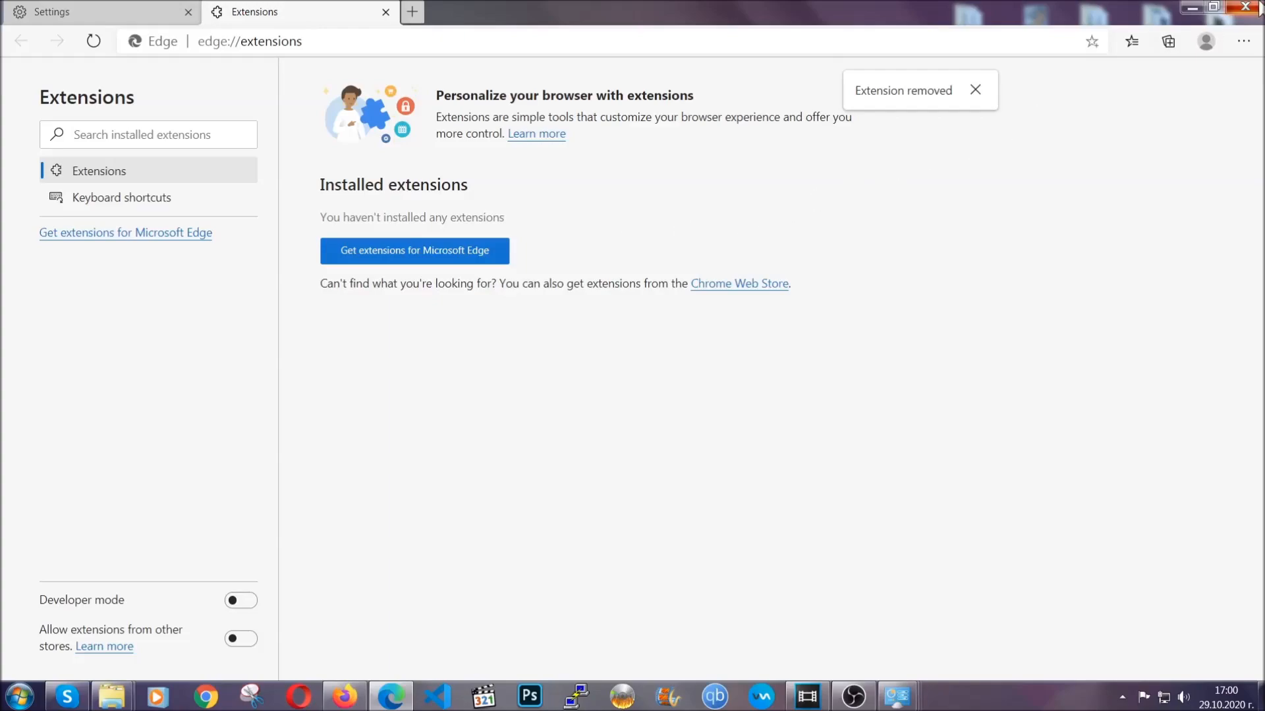
click(1242, 7)
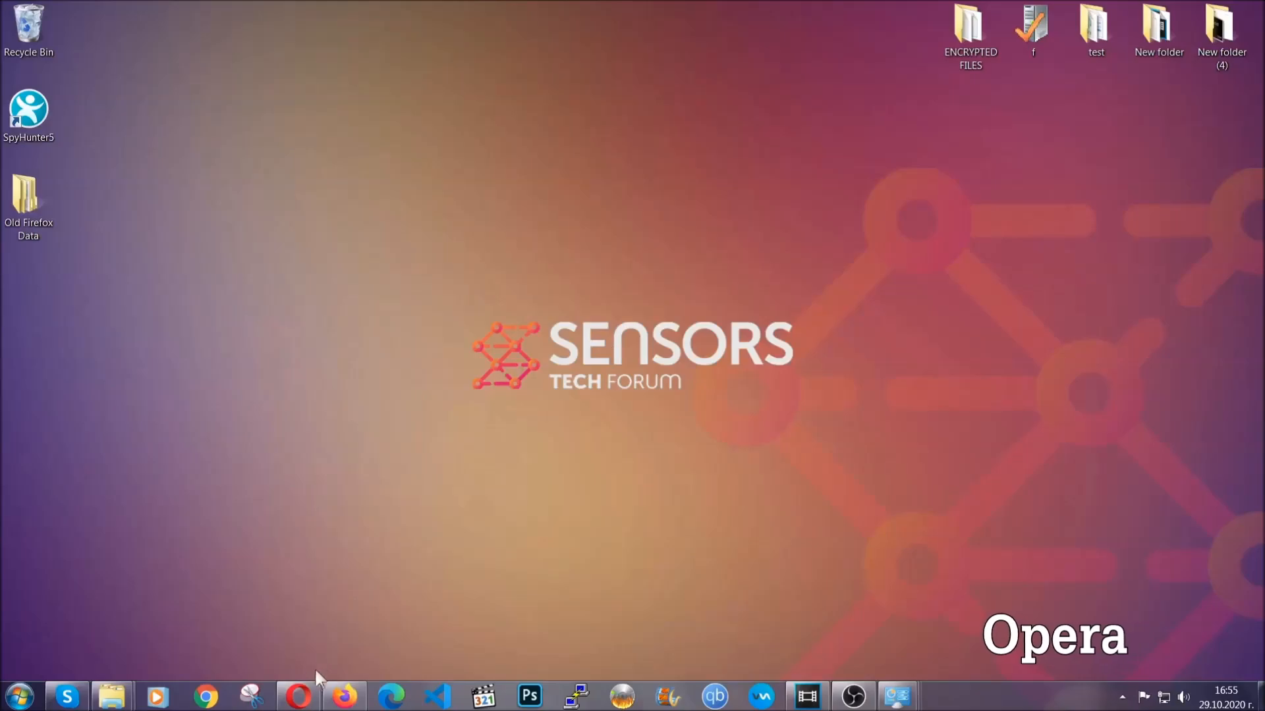
Step: Launch Opera and go to opera://settings/clearBrowserData
click(294, 692)
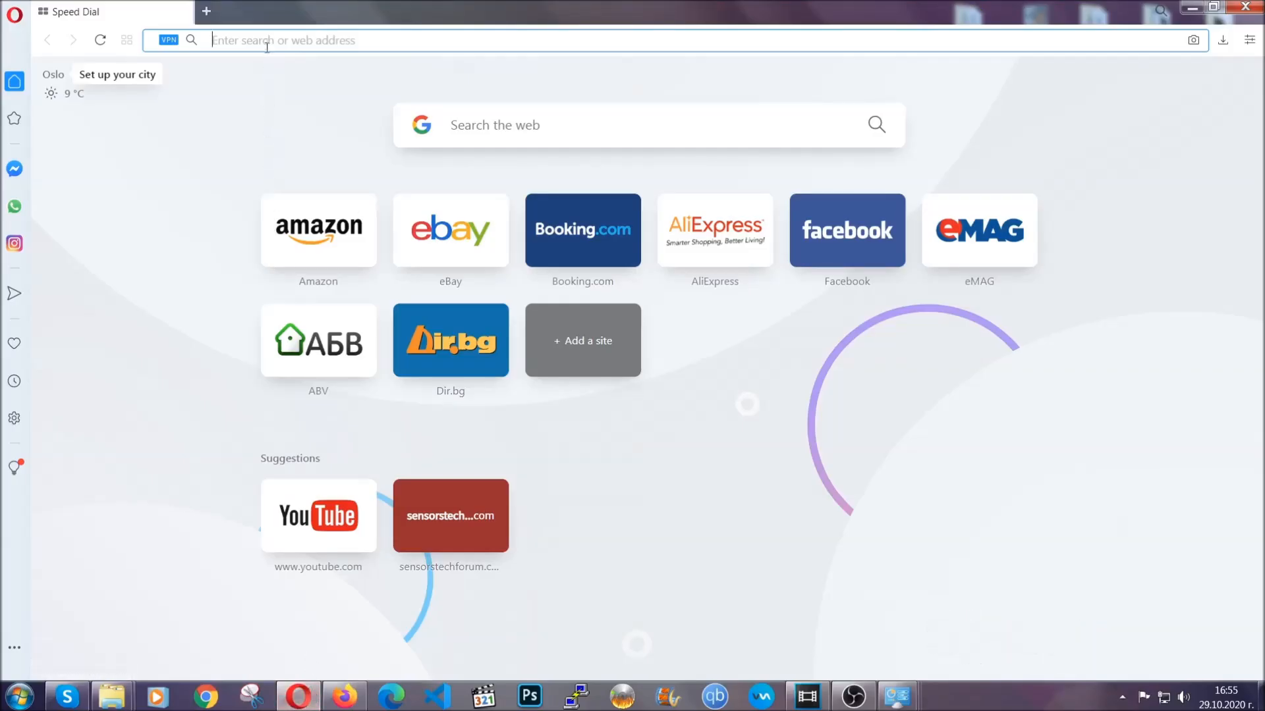
text(opera://settings/c)
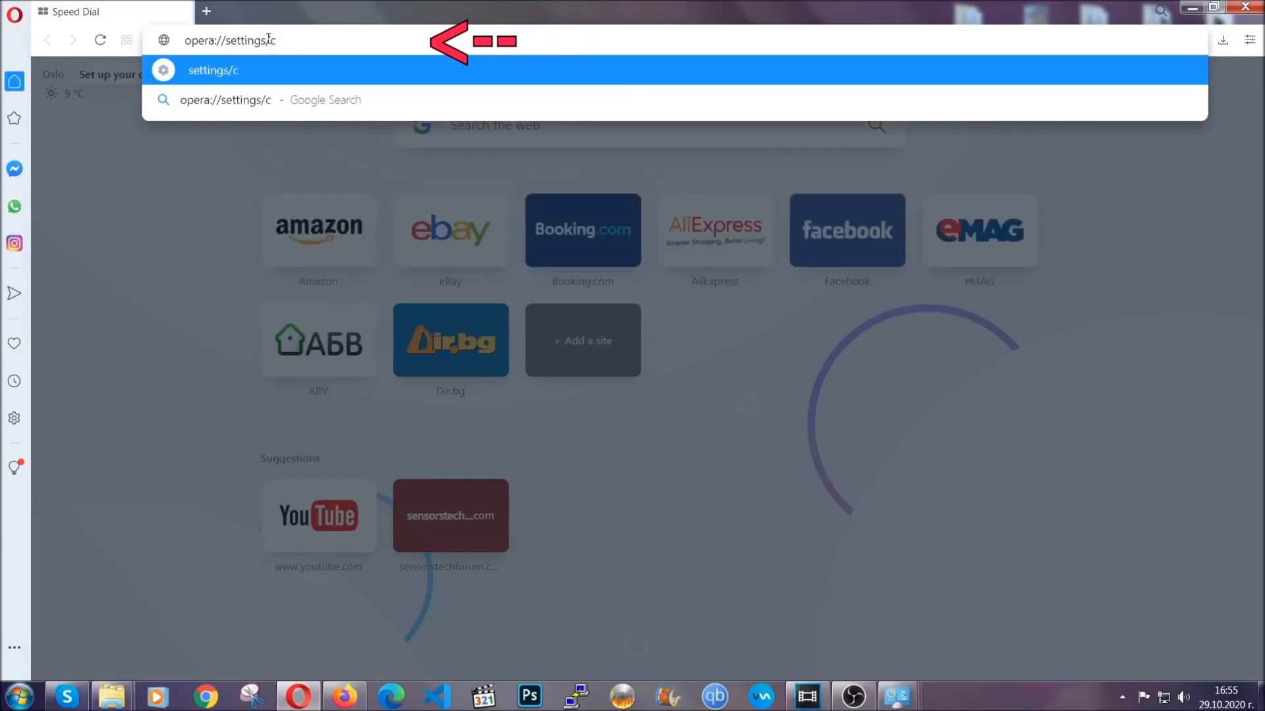
text(learBr)
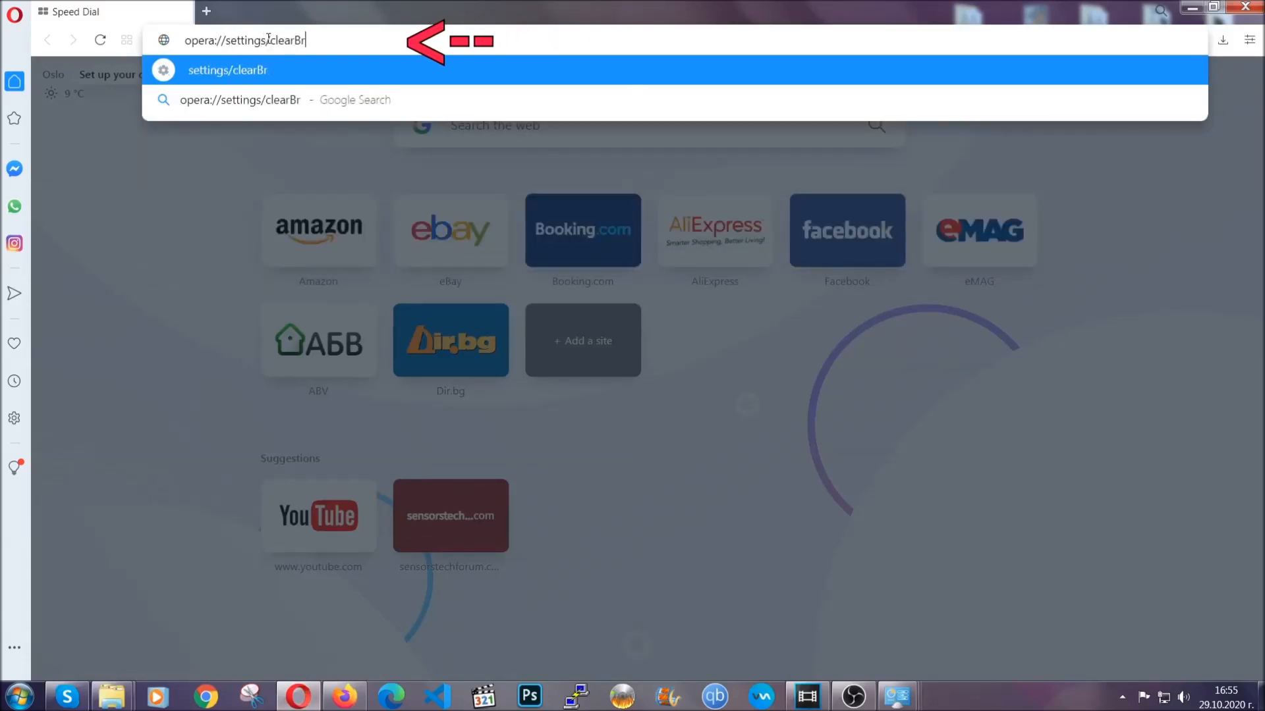
text(owserData)
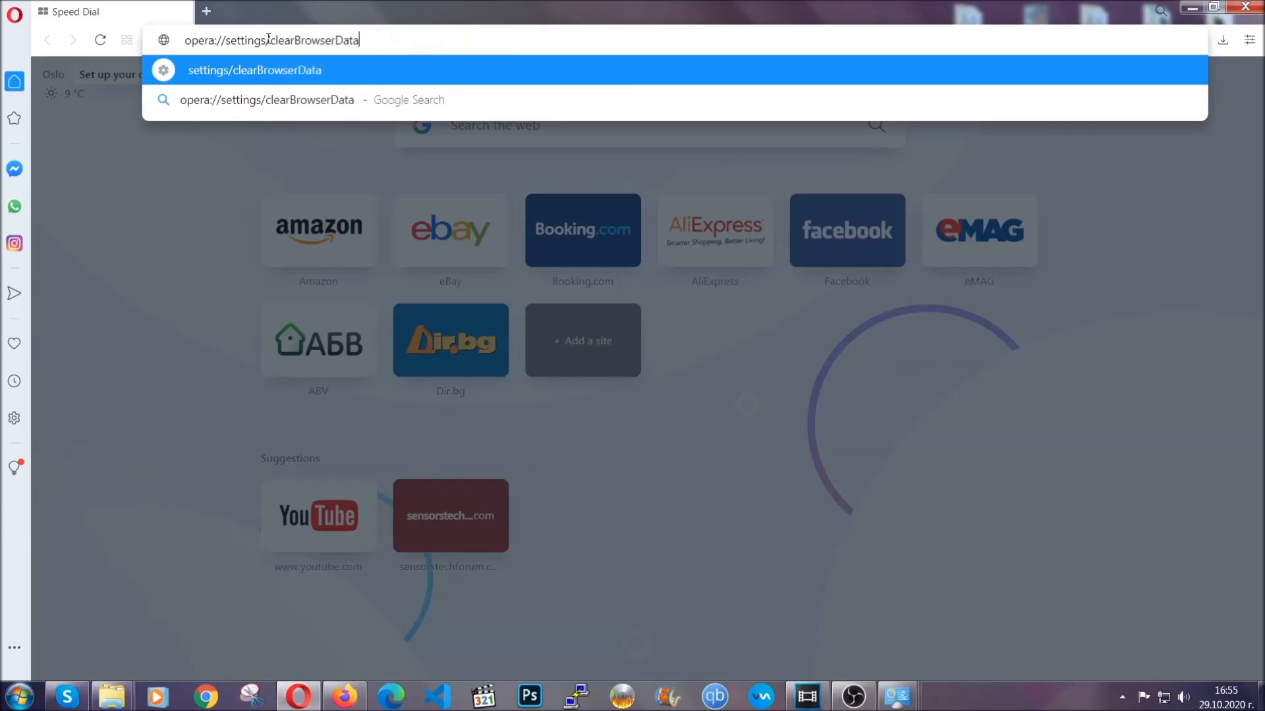
key(Enter)
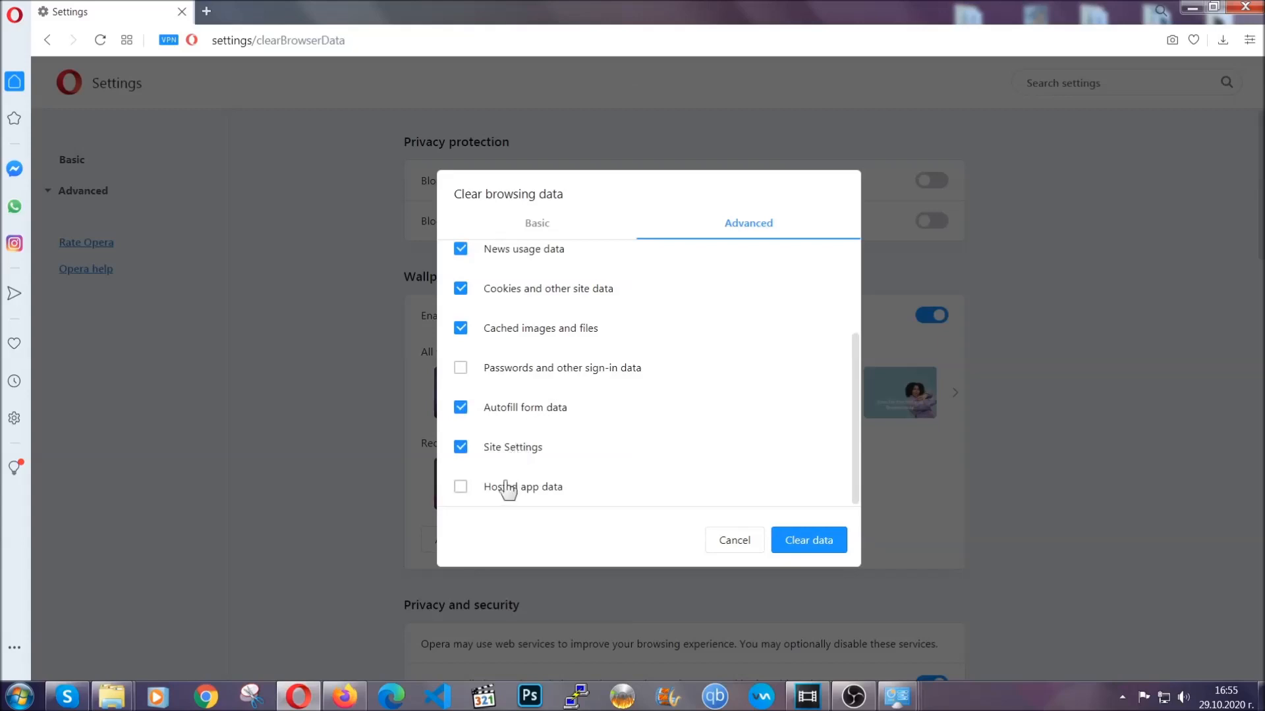
Step: Add hosted app data to the selection and clear the browsing data, leaving passwords unchecked
click(461, 487)
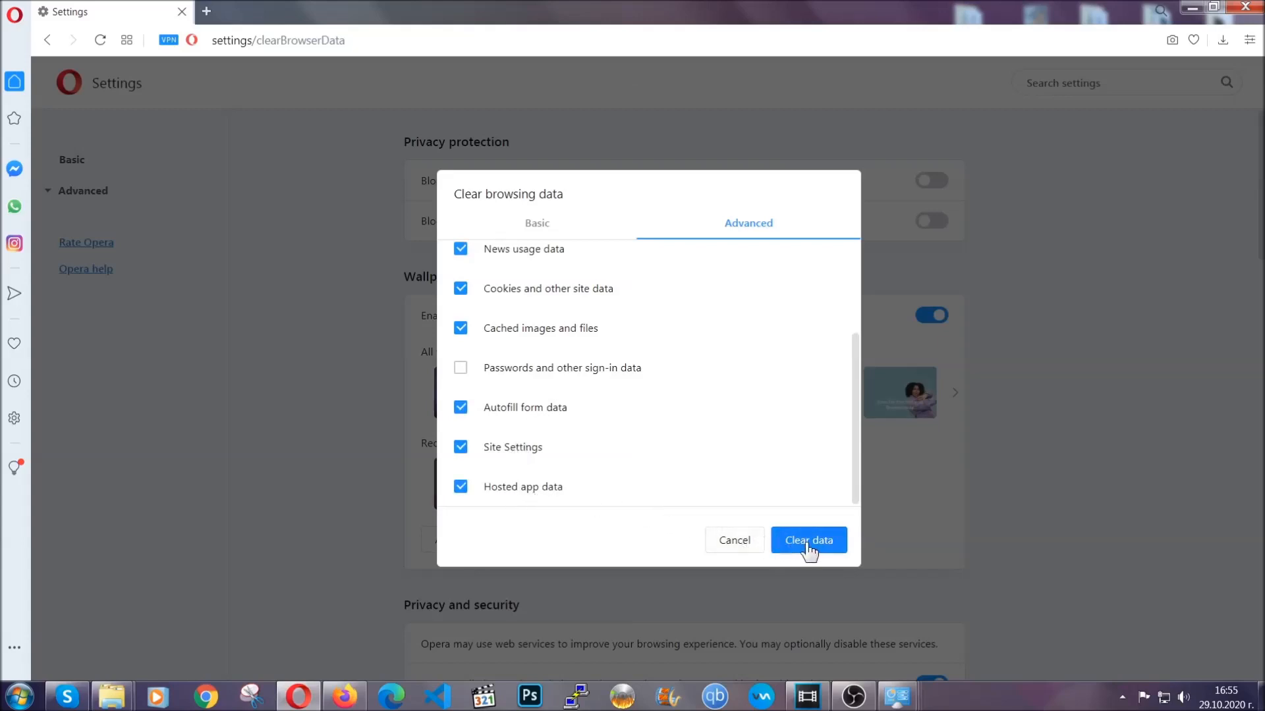
click(808, 540)
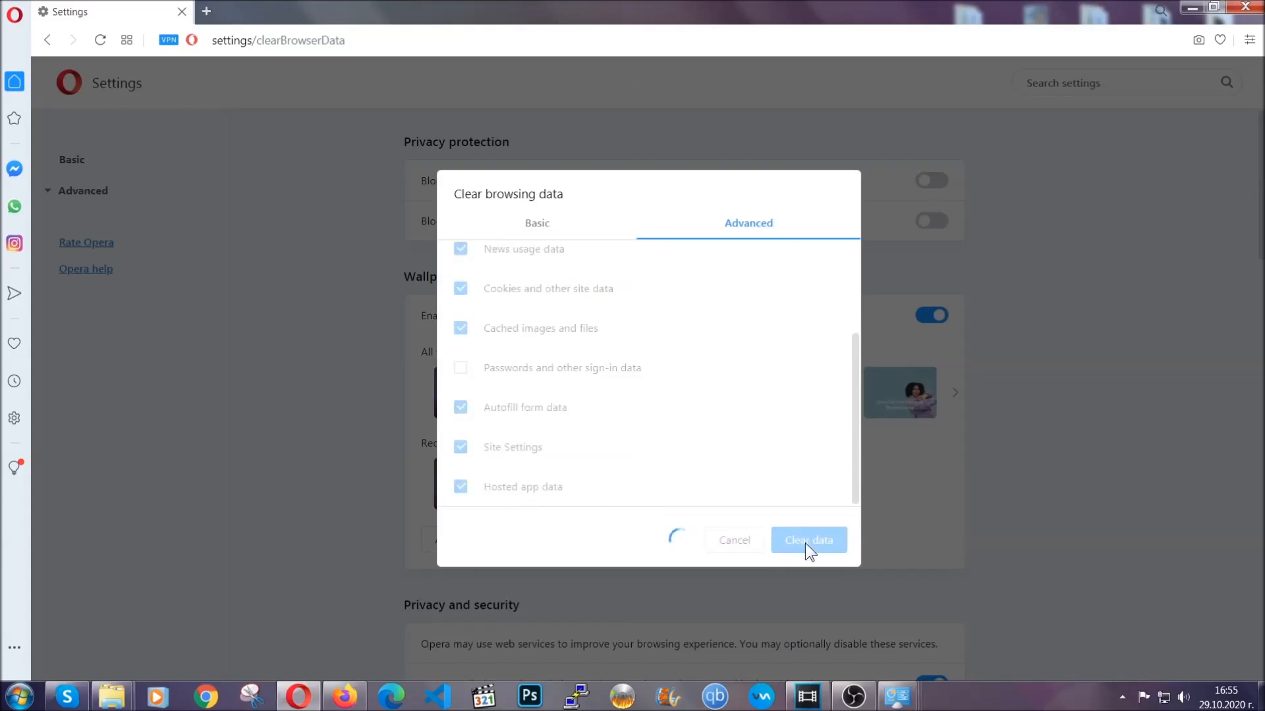
click(809, 540)
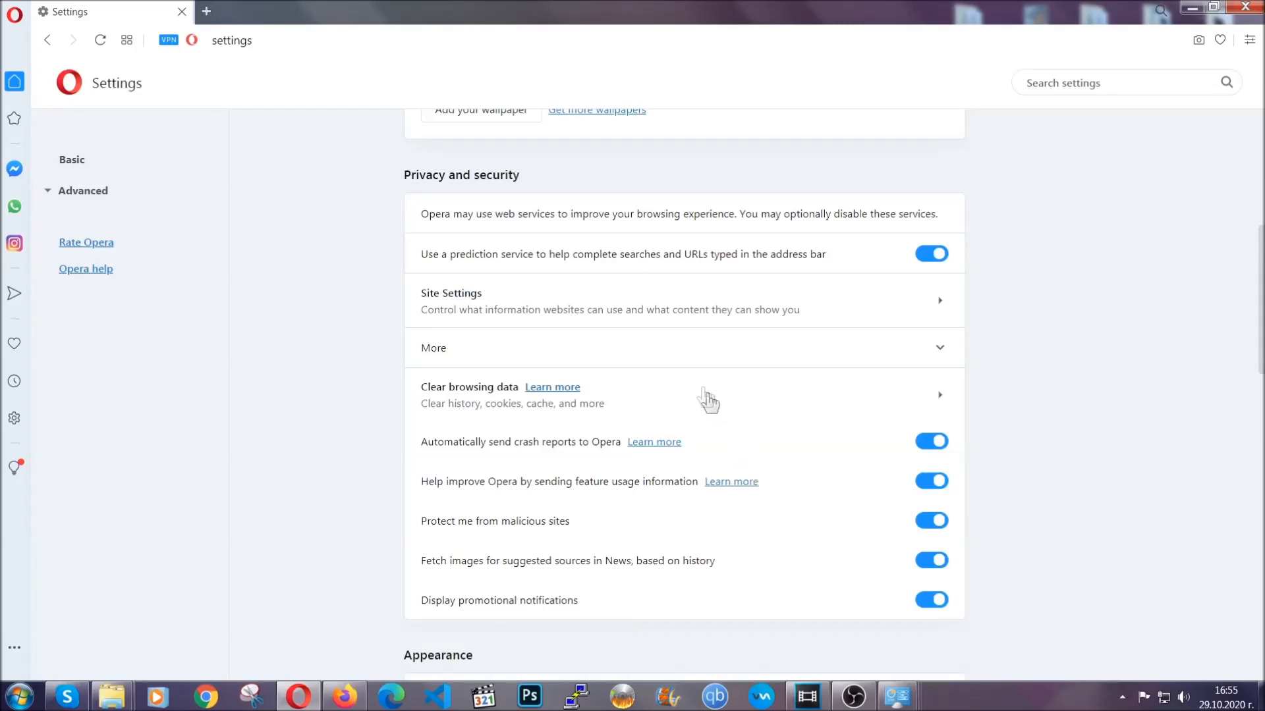